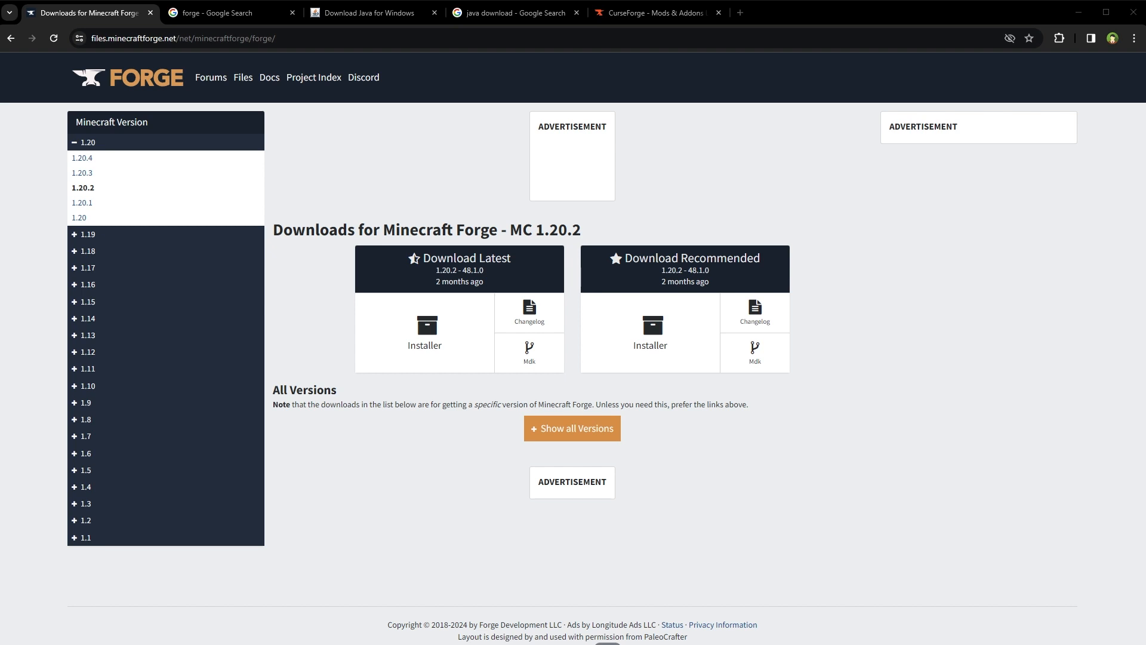
Bring up the Google search results tab for 'java download'
left_click(512, 13)
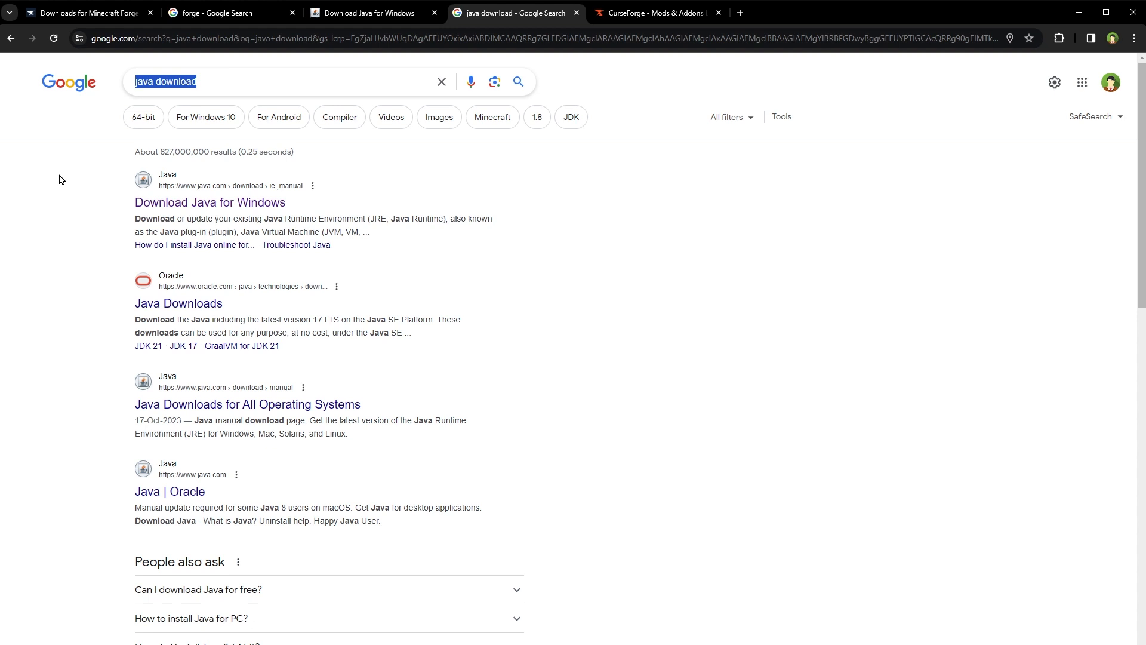
mouse_move(185, 198)
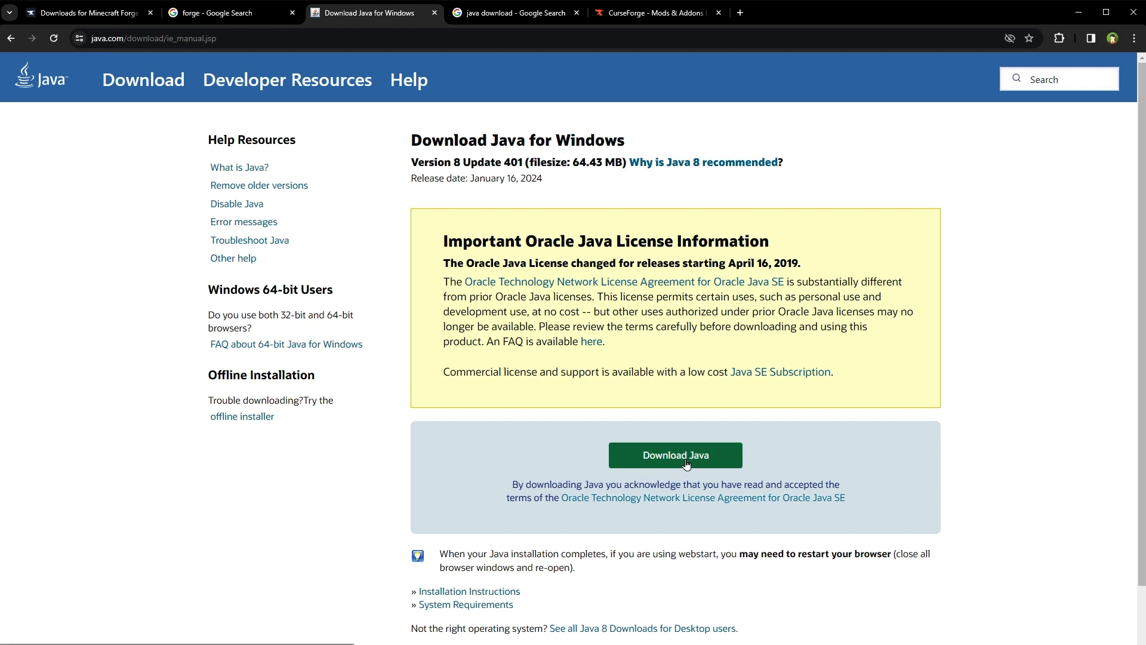
mouse_move(685, 465)
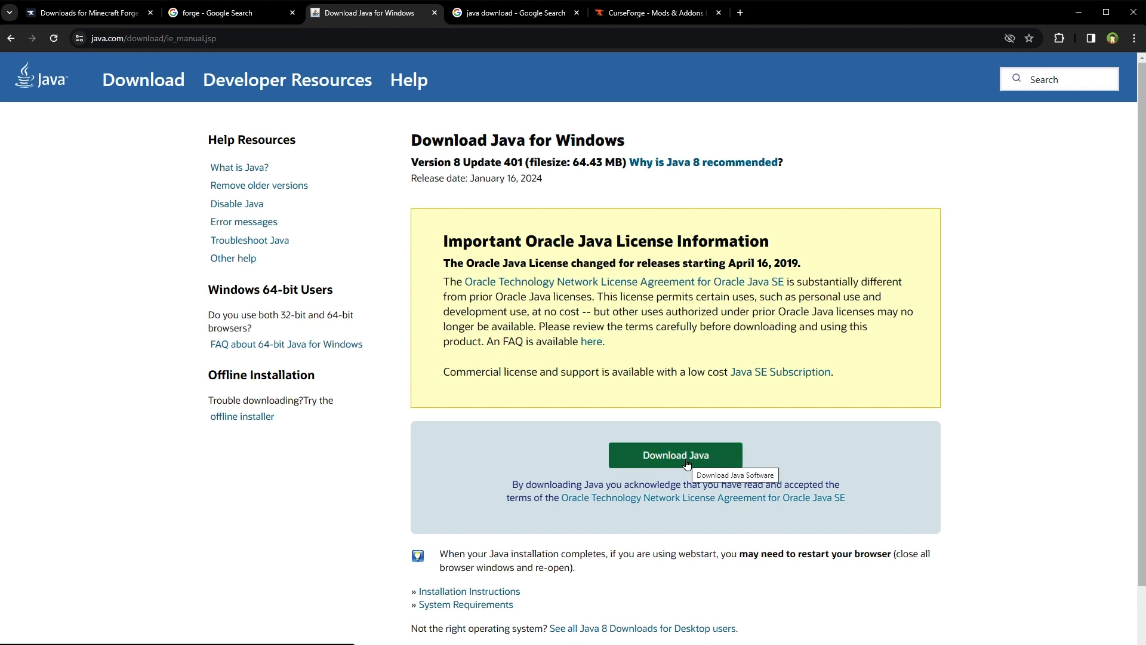
Return to the Google search results tab for 'forge'
left_click(231, 13)
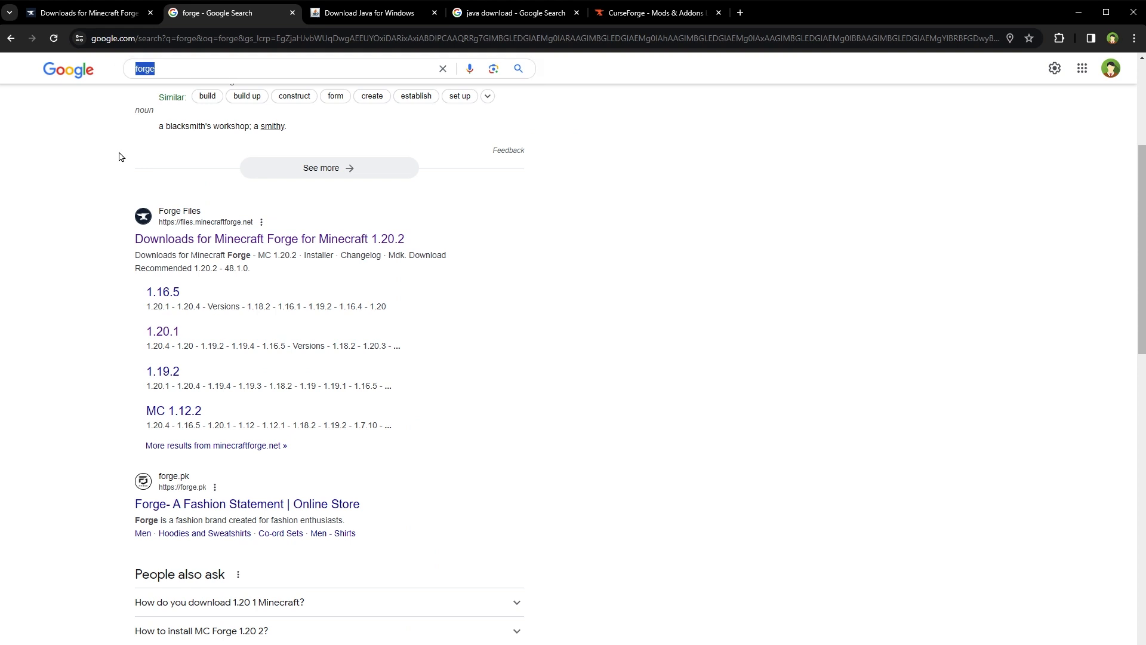
mouse_move(197, 253)
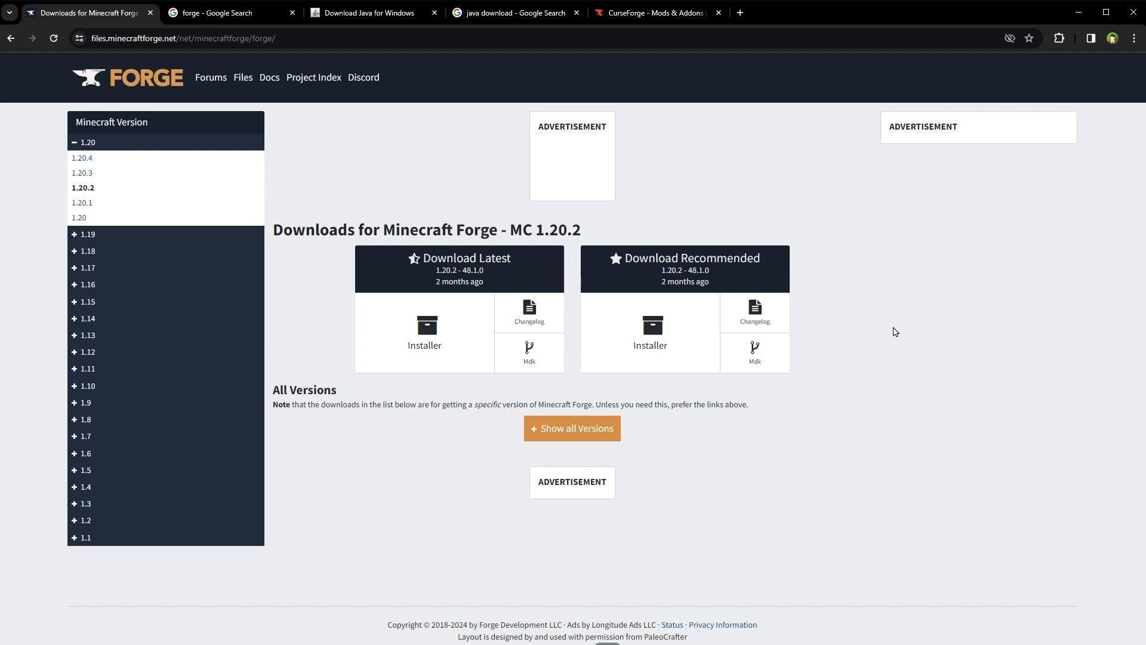
mouse_move(175, 454)
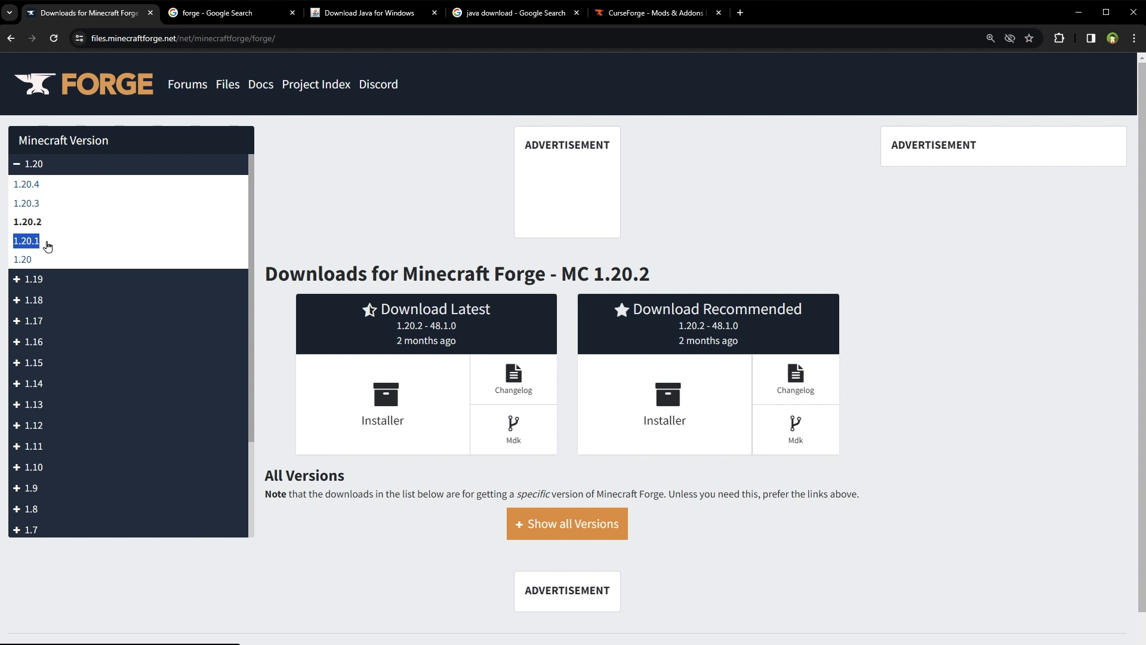
Show Forge downloads for Minecraft 1.20.1, with recommended build 47.2.0
left_click(27, 241)
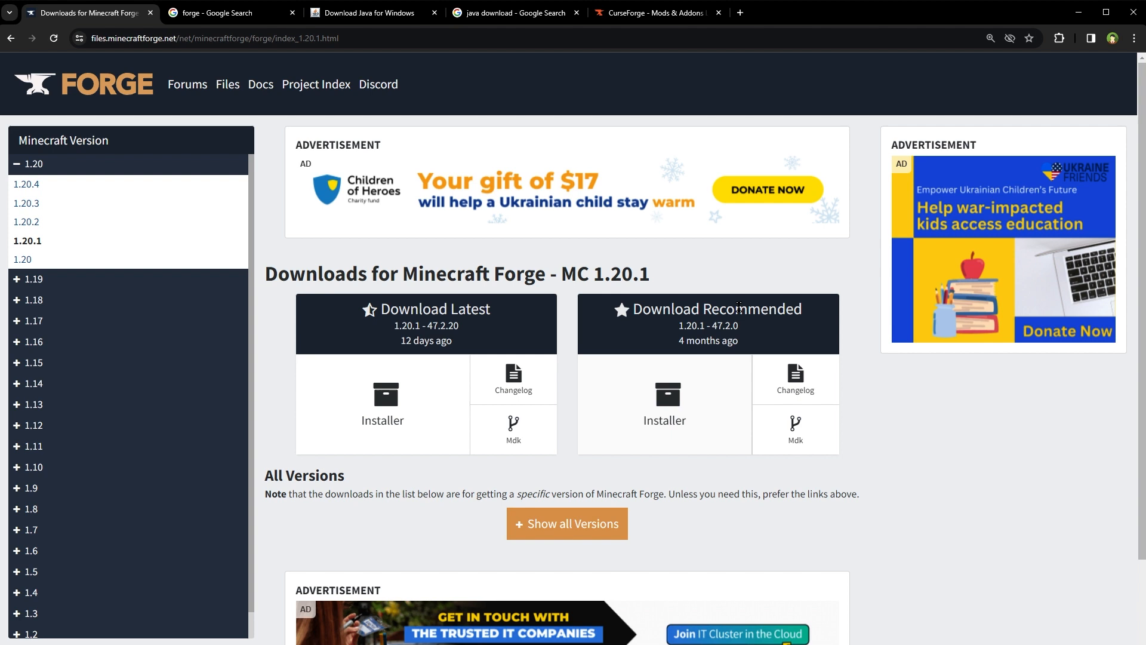
mouse_move(665, 409)
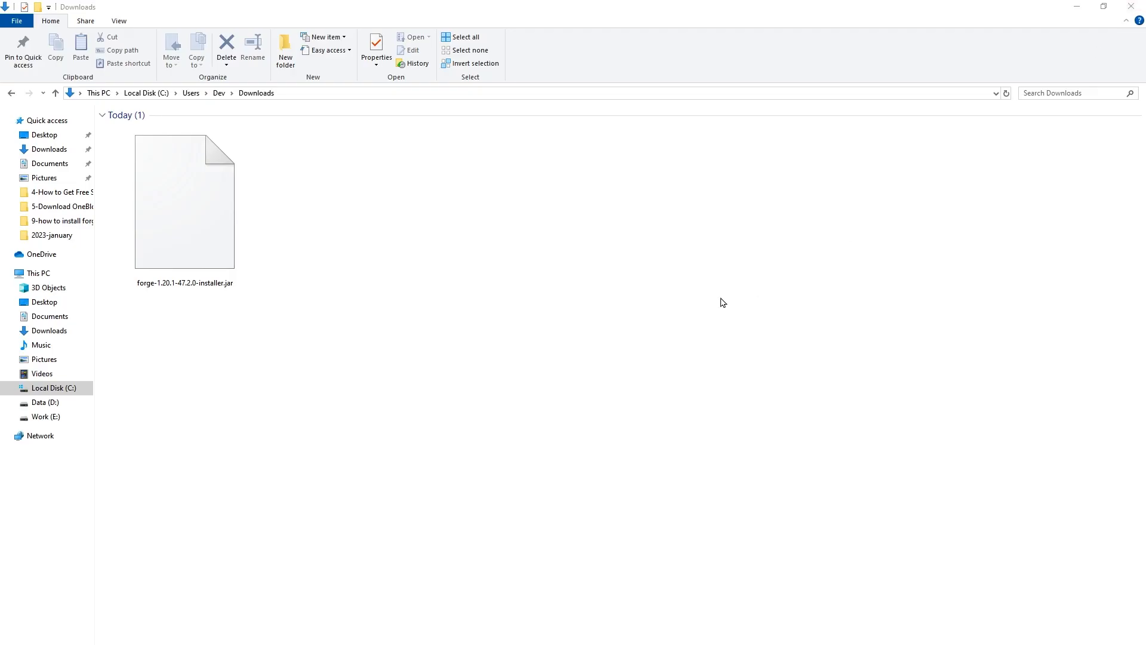
mouse_move(519, 259)
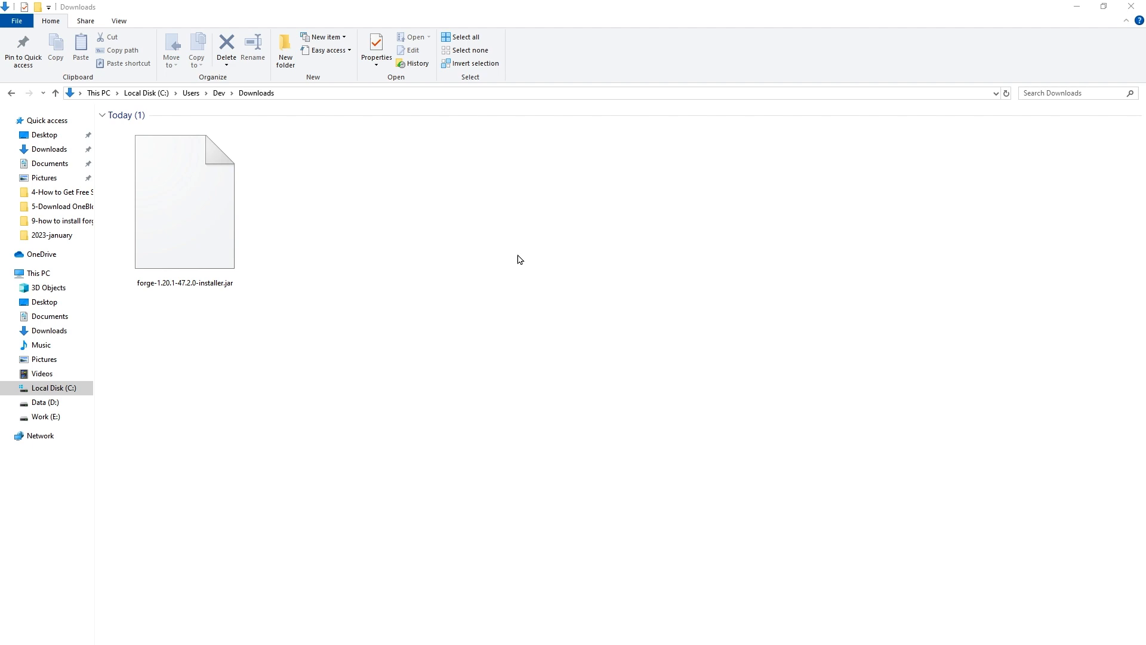
mouse_move(388, 306)
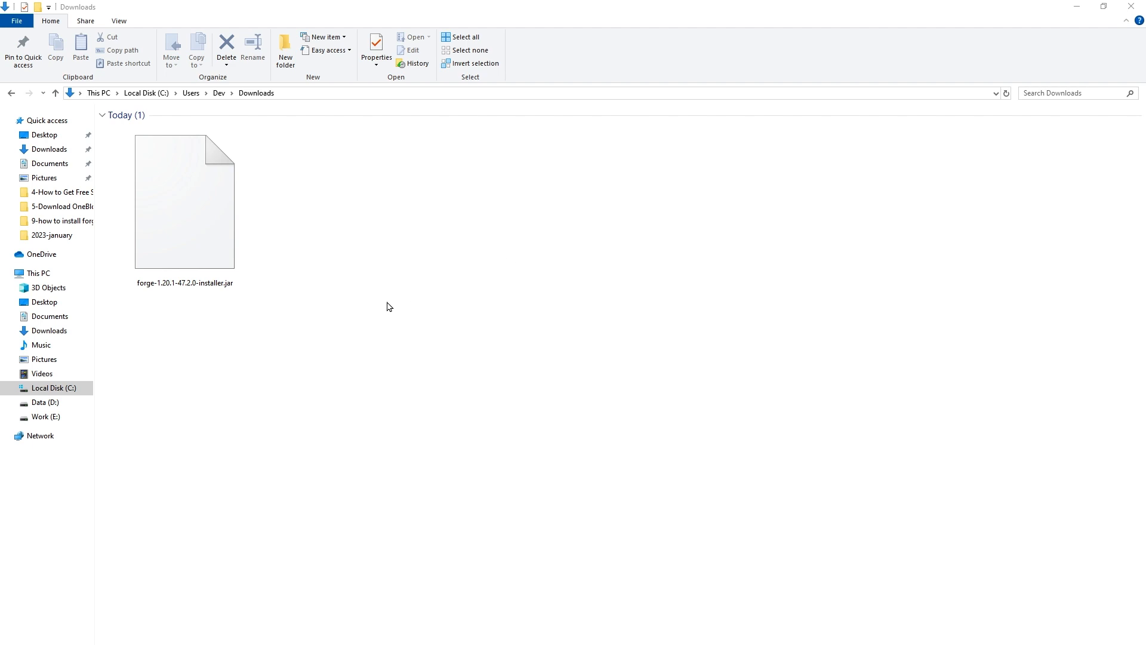
Switch back to the Download Java for Windows page in Chrome
left_click(184, 202)
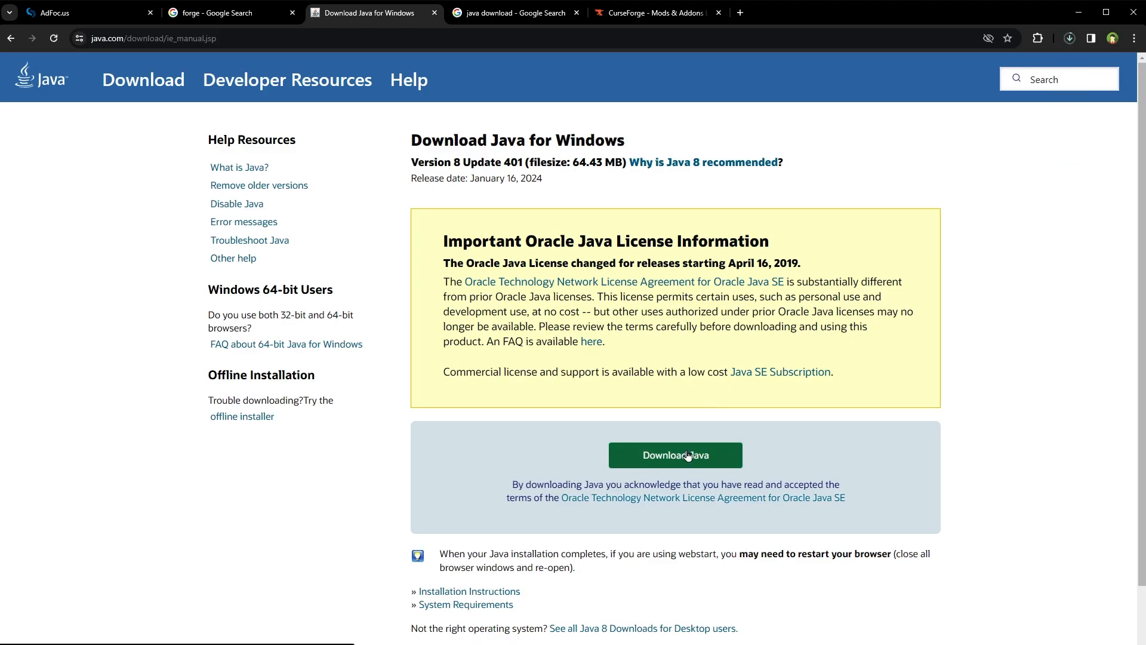
Run JavaSetup8u401.exe, accept the license to install Java, and close setup
left_click(675, 454)
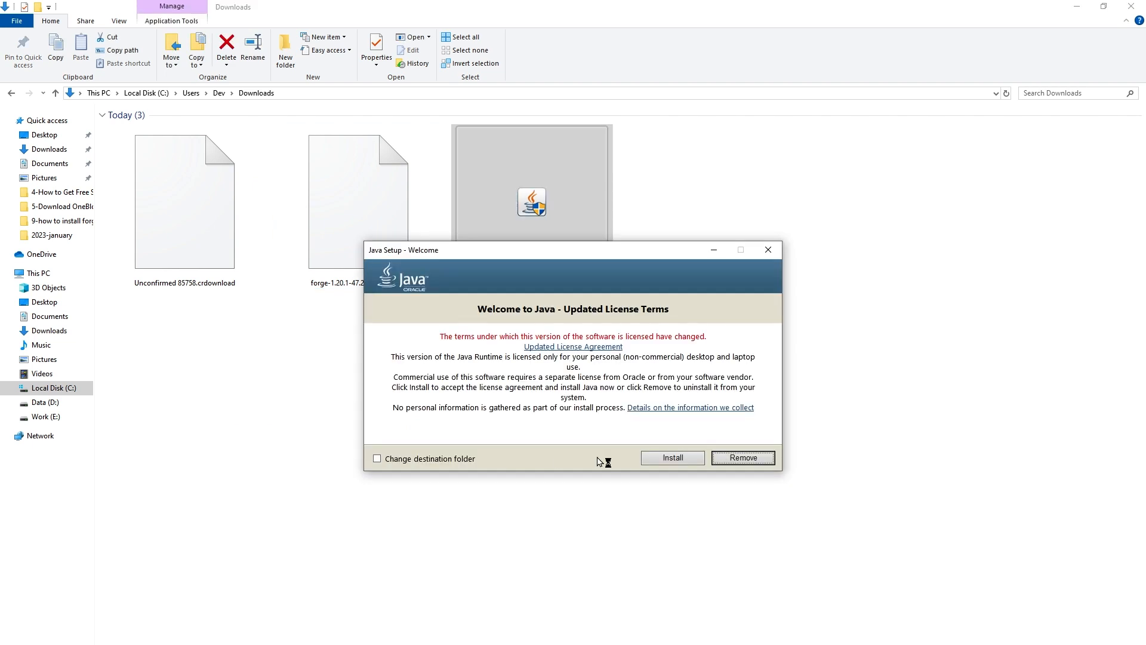
left_click(671, 457)
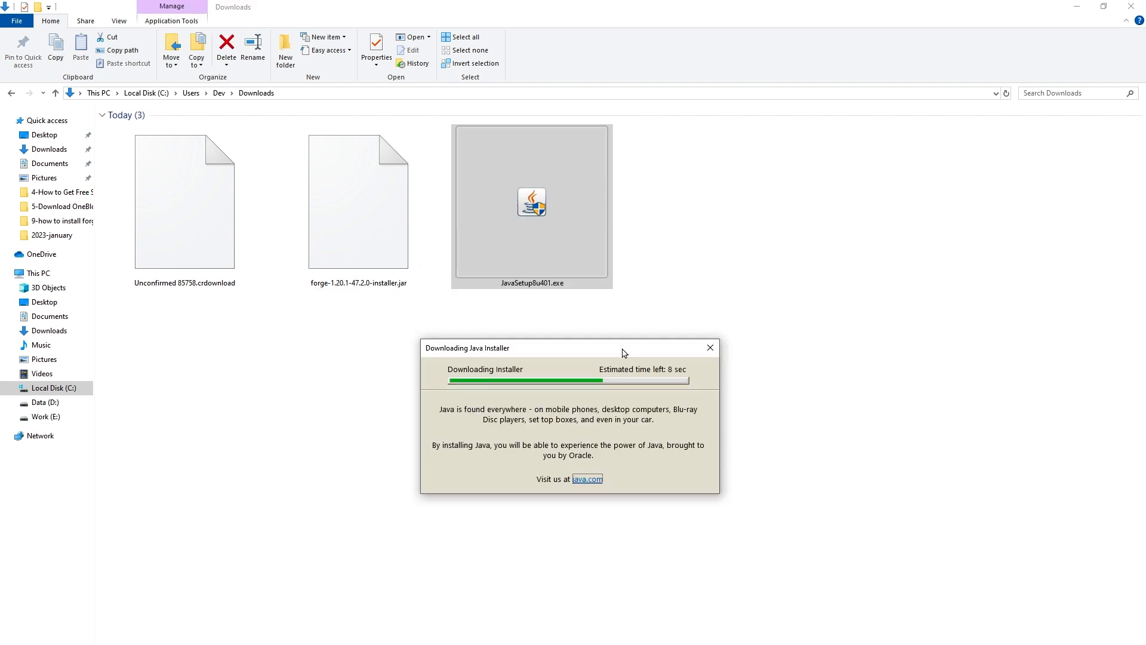
left_click(709, 348)
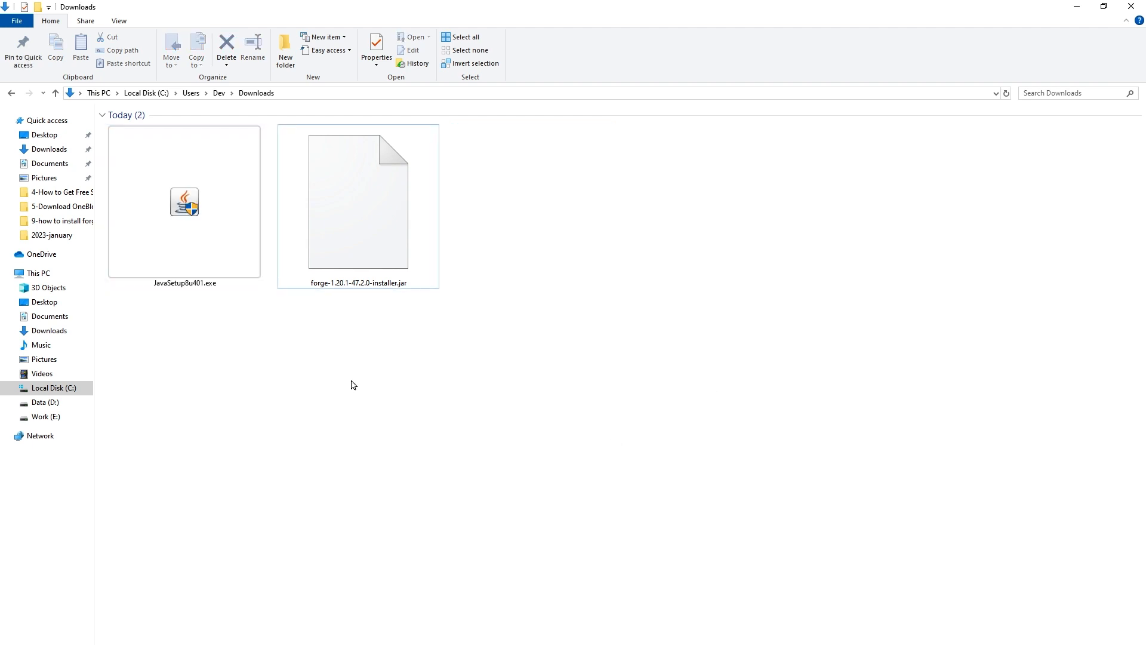
Run the forge-1.20.1-47.2.0 installer, install the client, and confirm completion
left_click(358, 201)
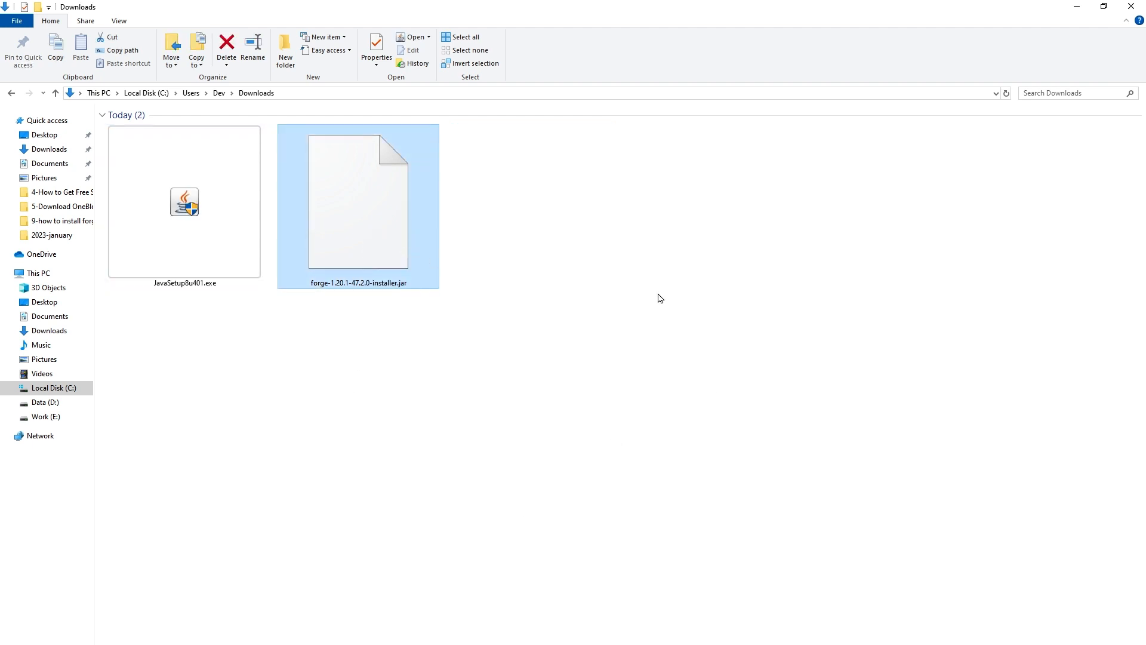
double_click(359, 201)
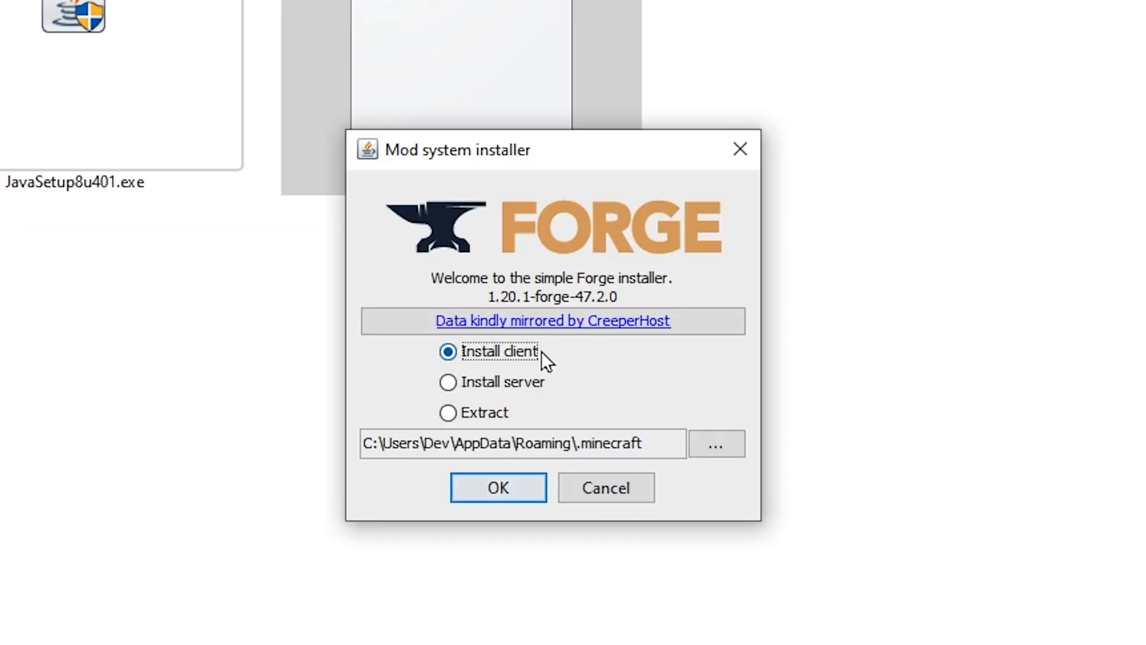
mouse_move(571, 460)
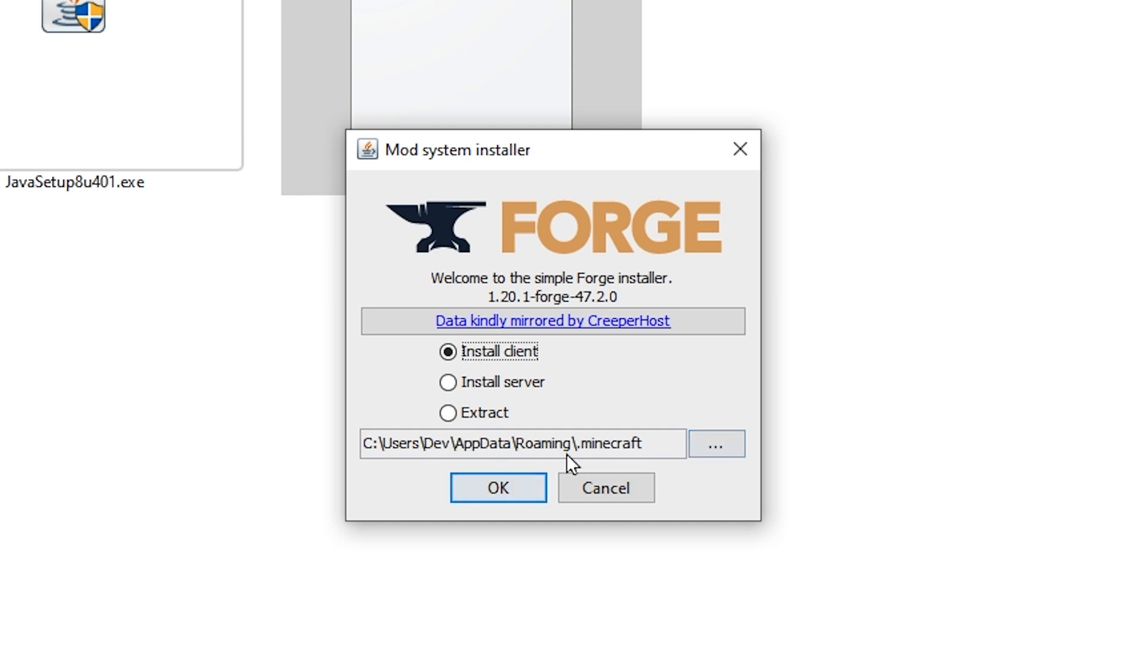
left_click(497, 487)
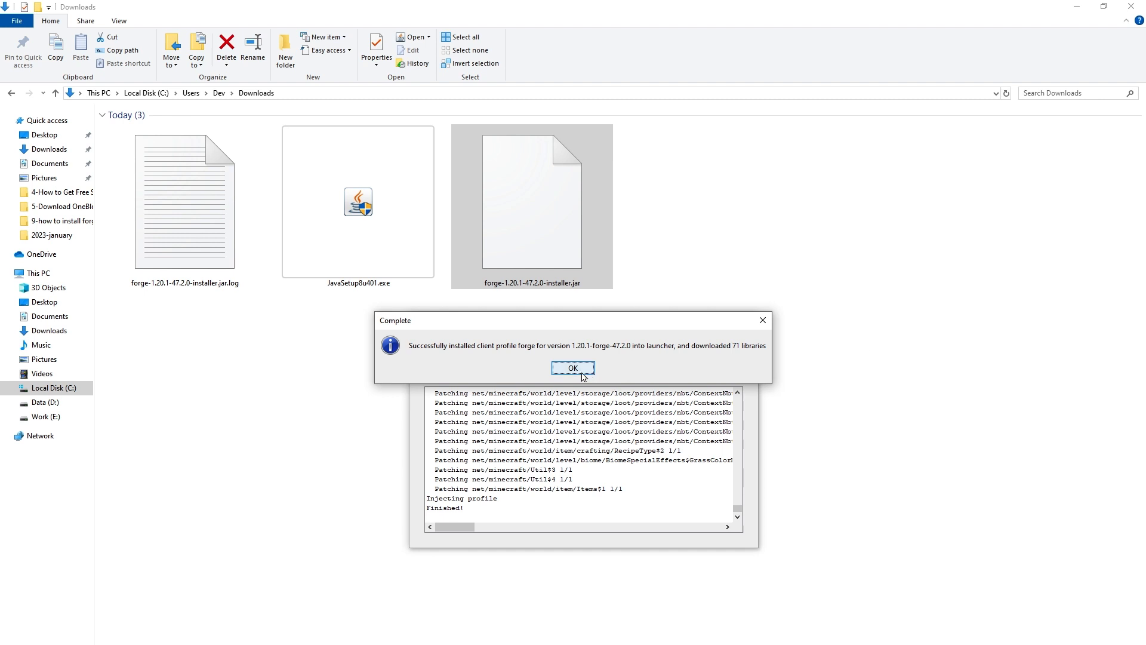
left_click(573, 367)
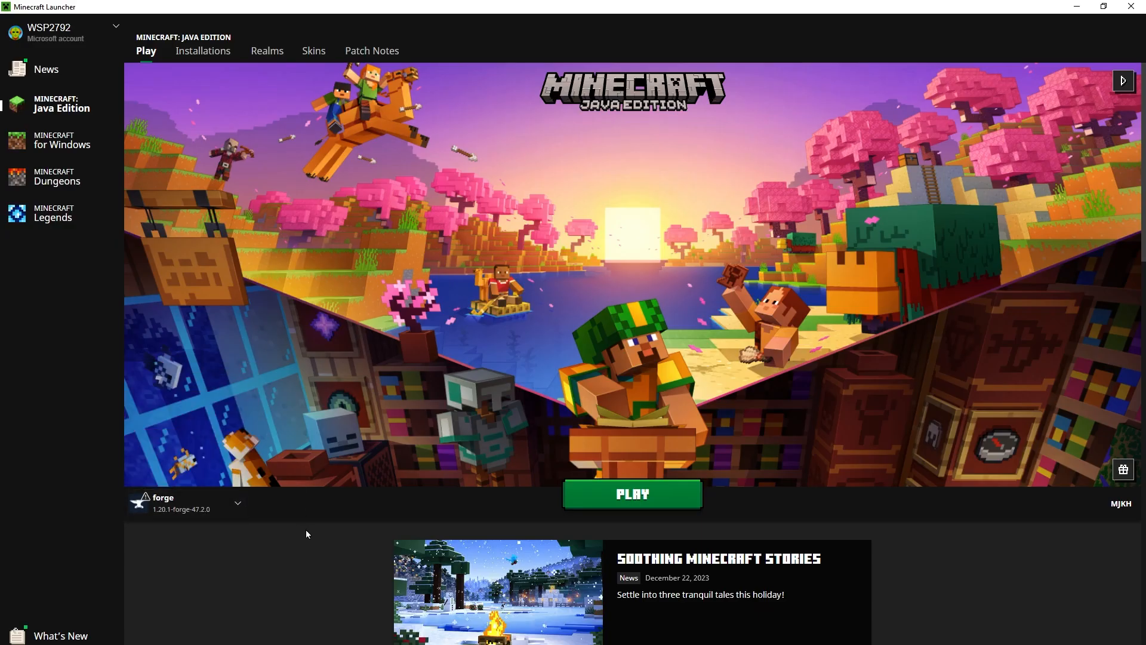
Launch the forge 1.20.1-47.2.0 profile and accept the modified-installation warning
left_click(631, 494)
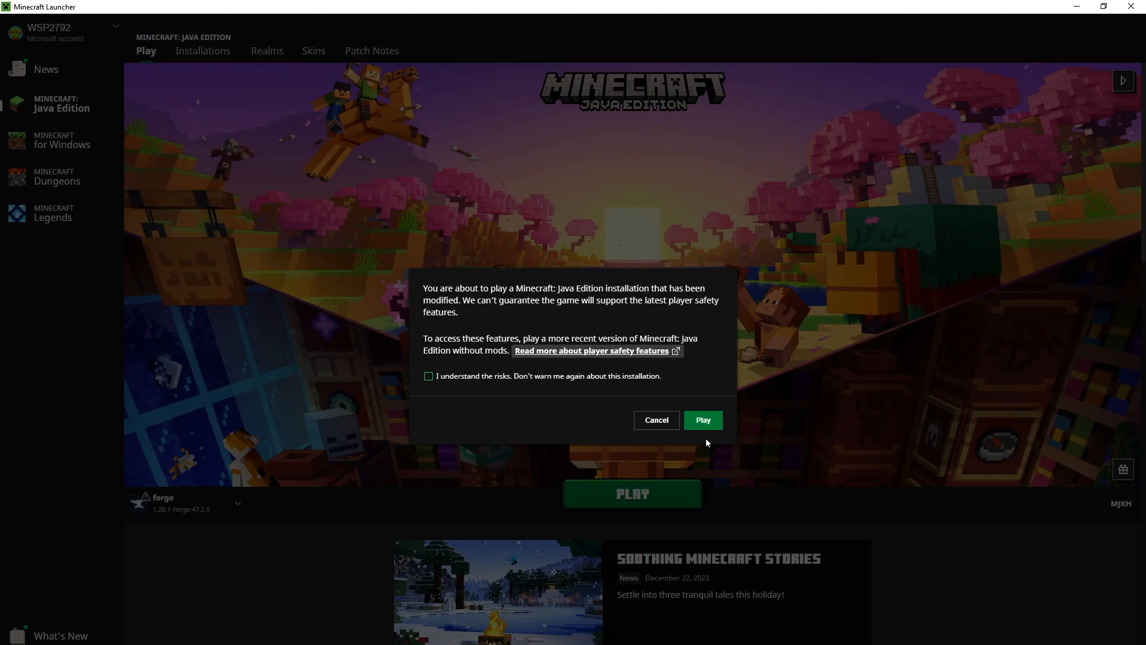
left_click(701, 420)
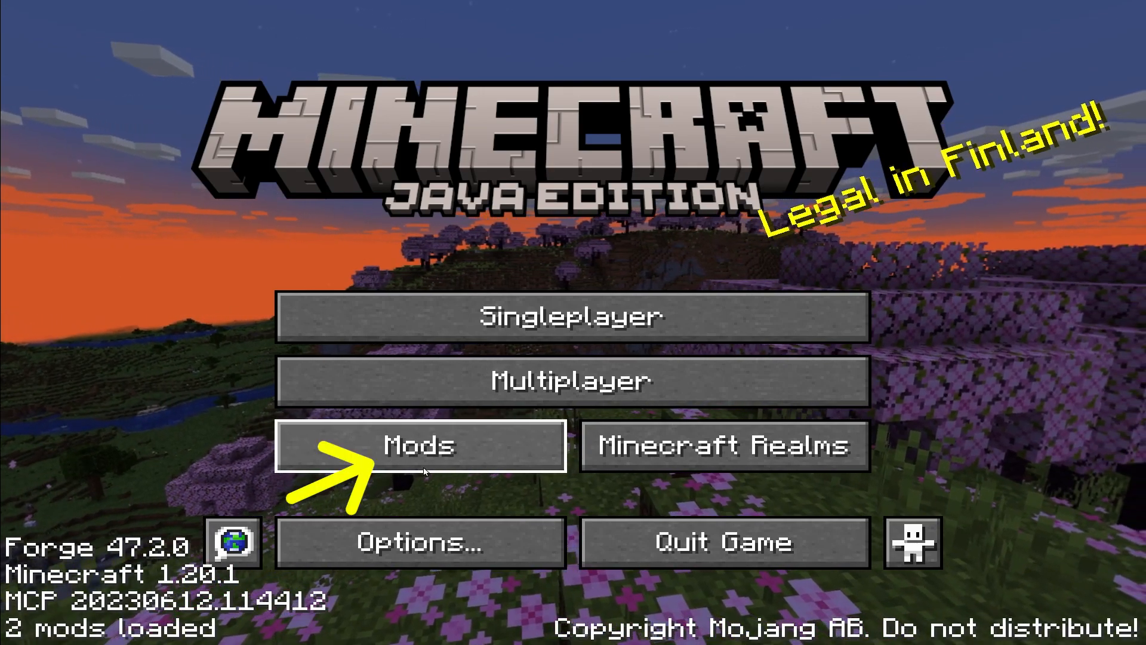
Open the Mods screen from the title screen, then its mods folder
left_click(420, 447)
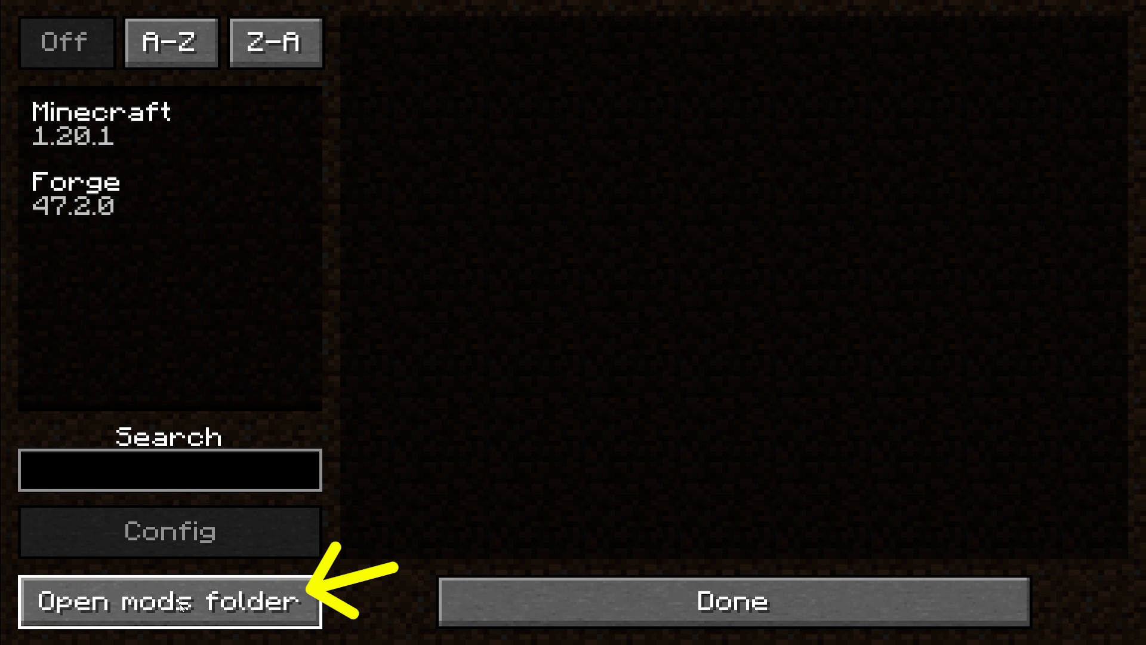
left_click(169, 602)
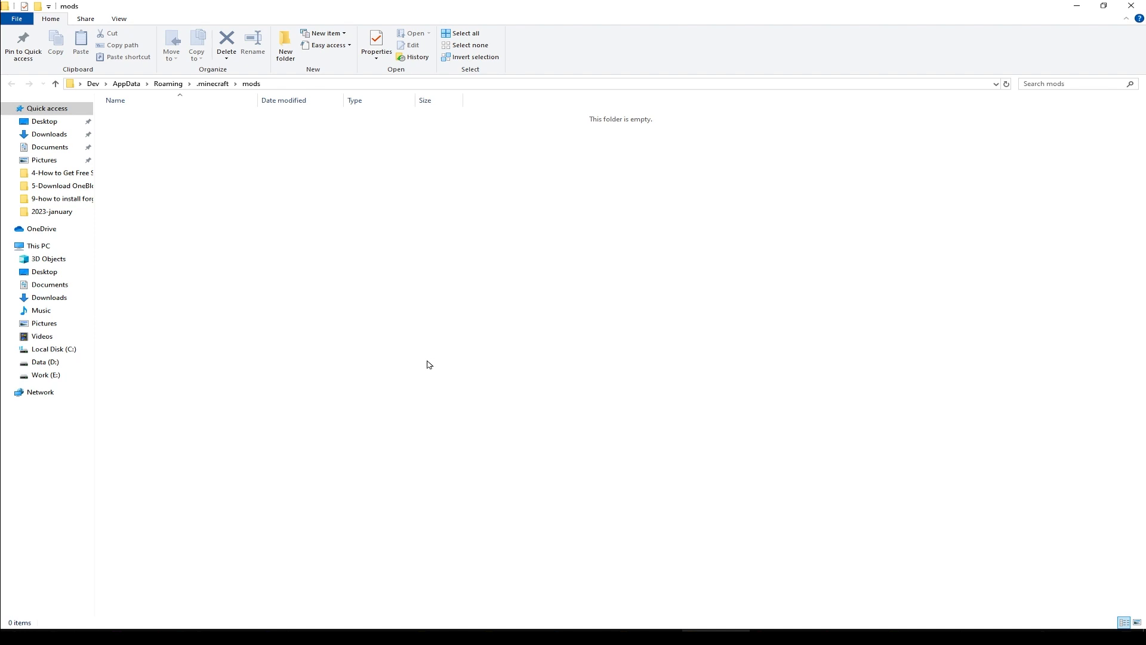
Open the roaming app data folder through the Run dialog with %appdata%
type("run")
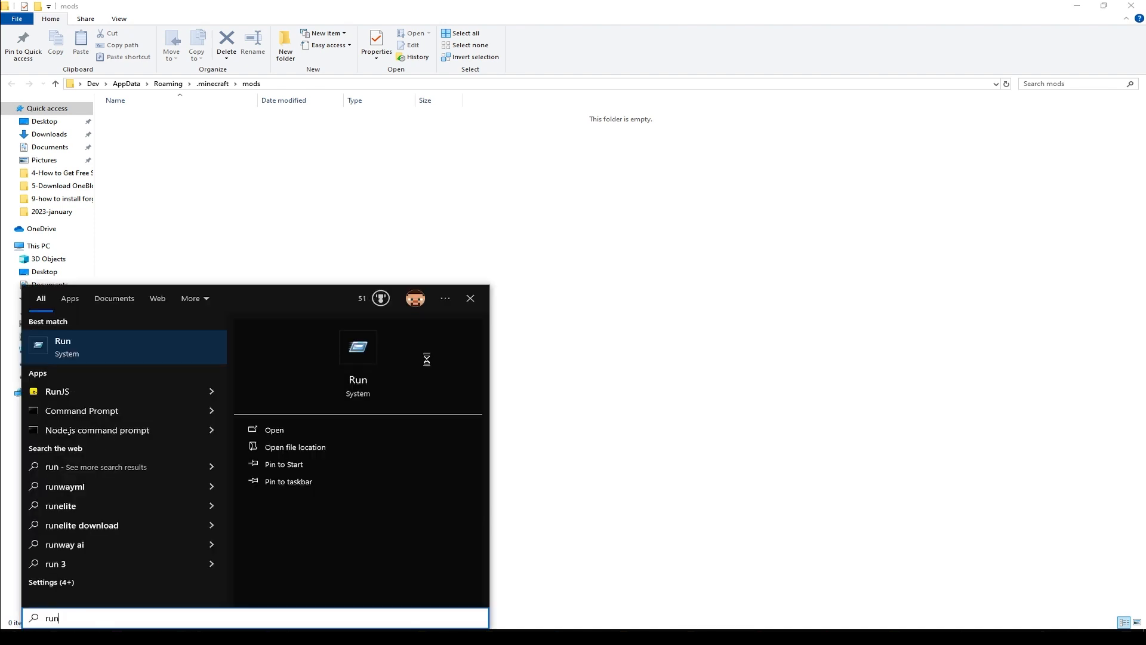
left_click(62, 341)
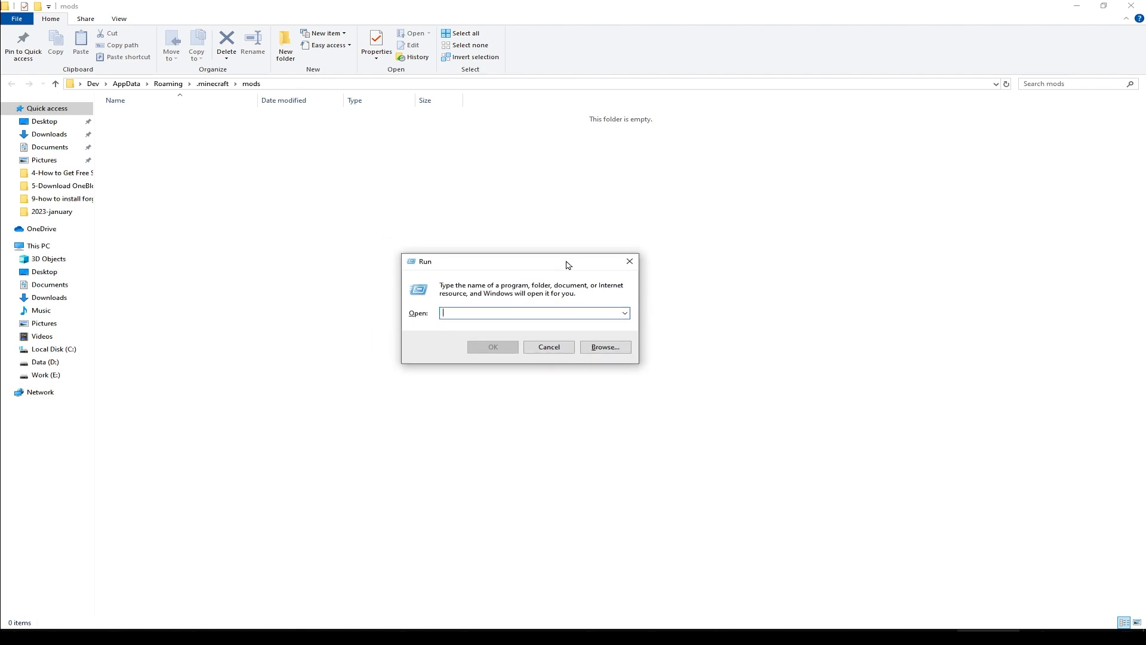
type("%%")
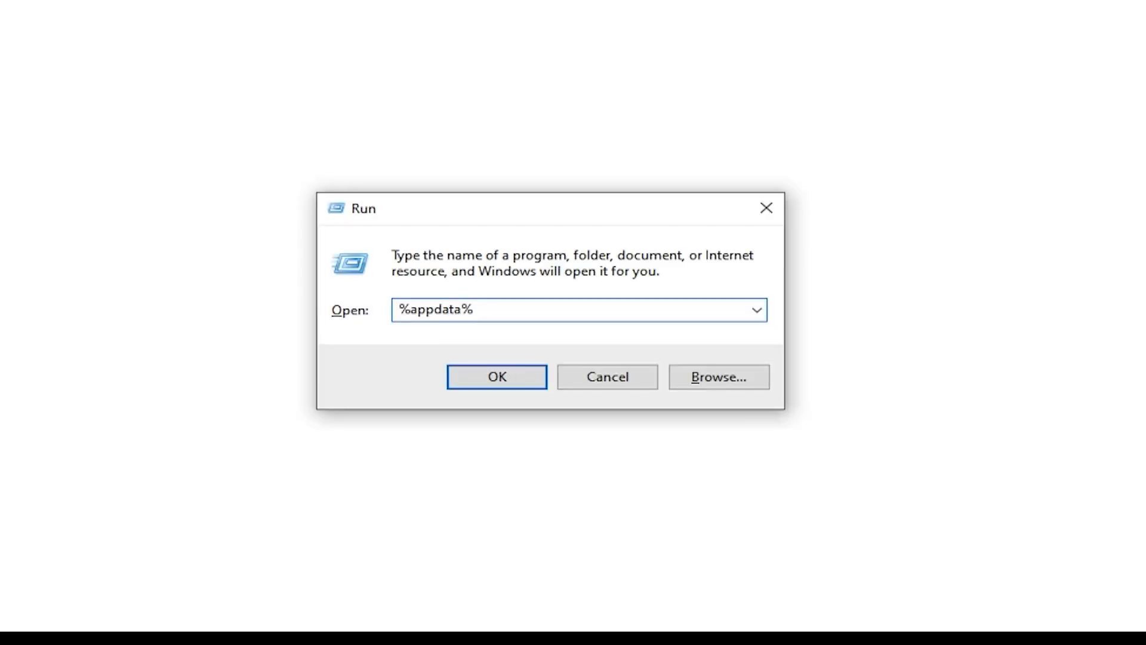
left_click(495, 376)
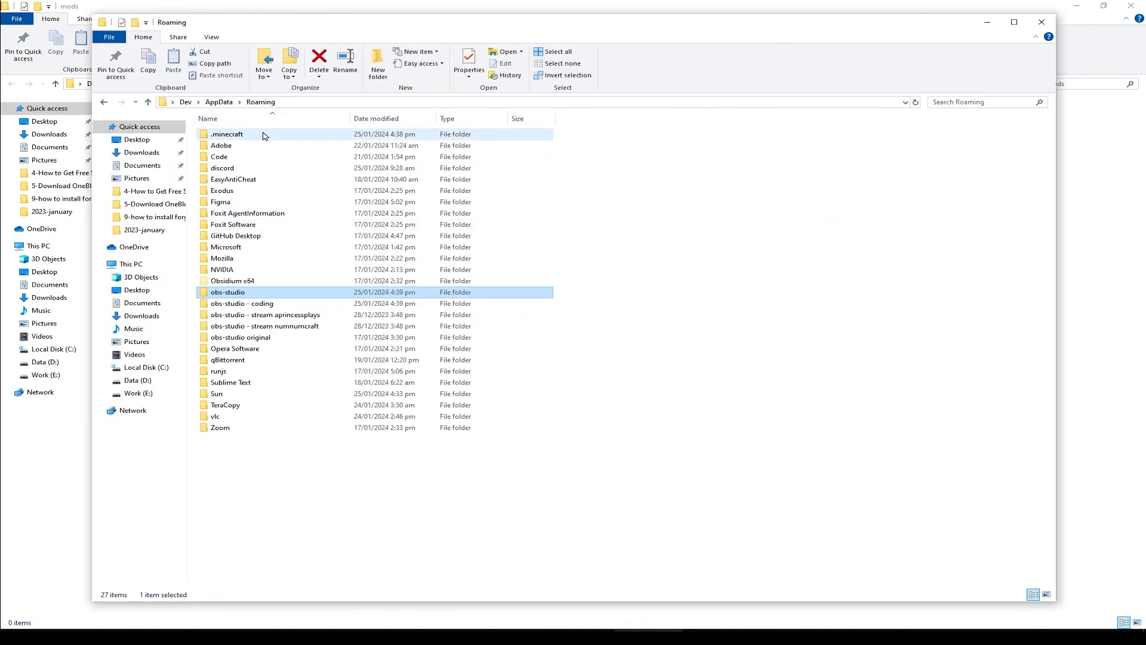
Open .minecraft and then its empty mods folder
left_click(226, 134)
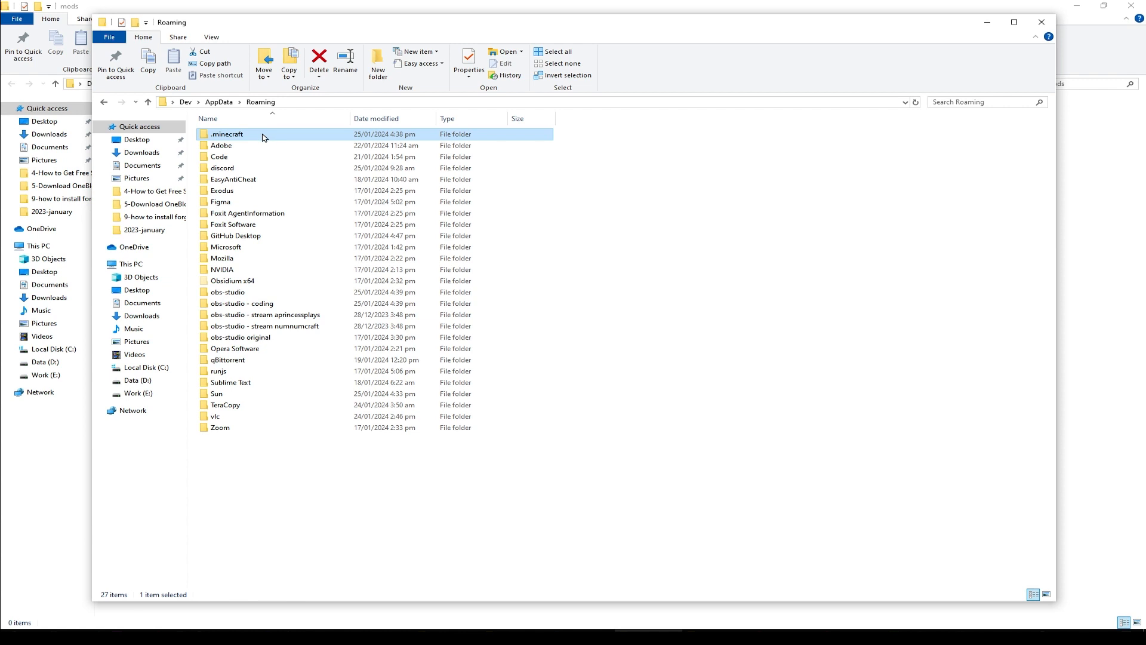
double_click(227, 133)
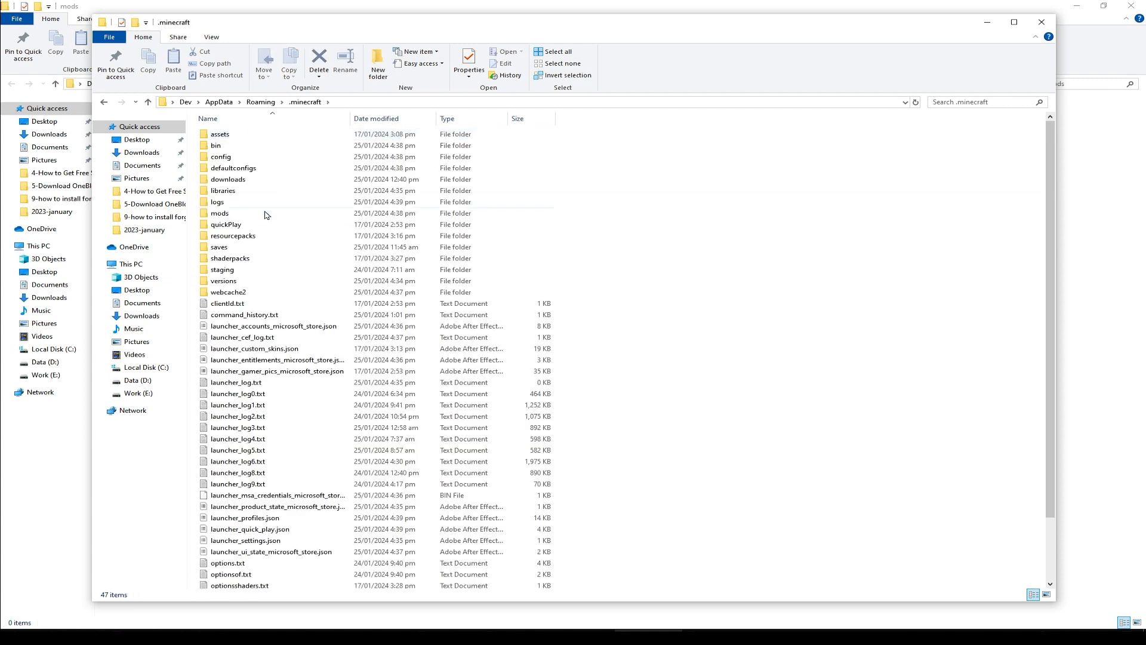
double_click(220, 213)
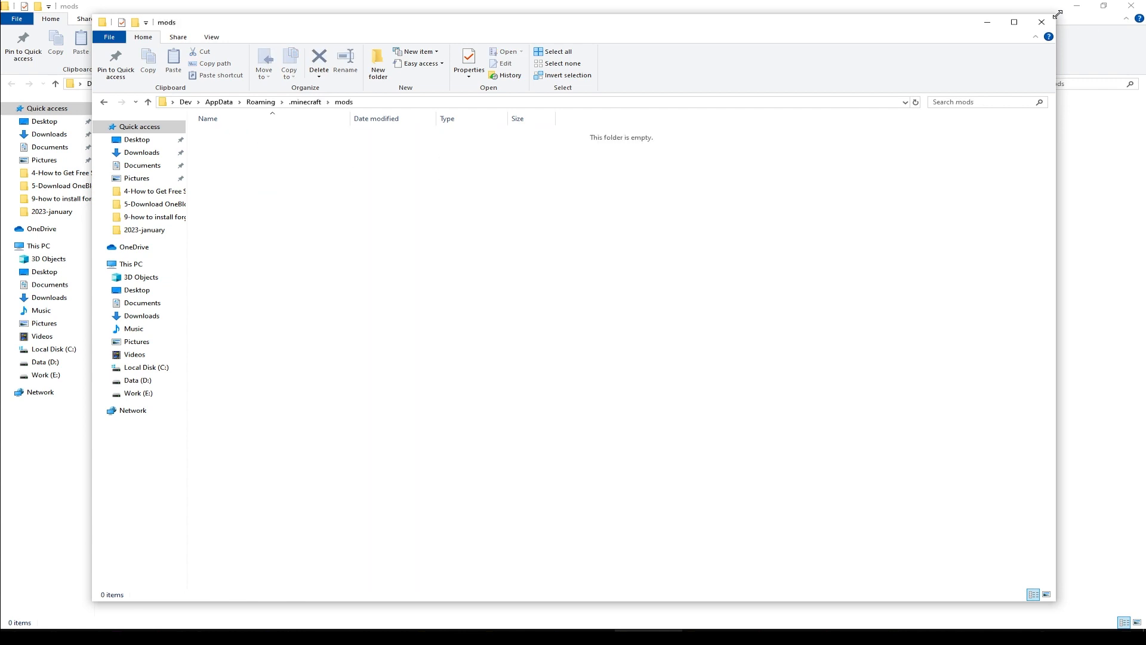
left_click(1015, 21)
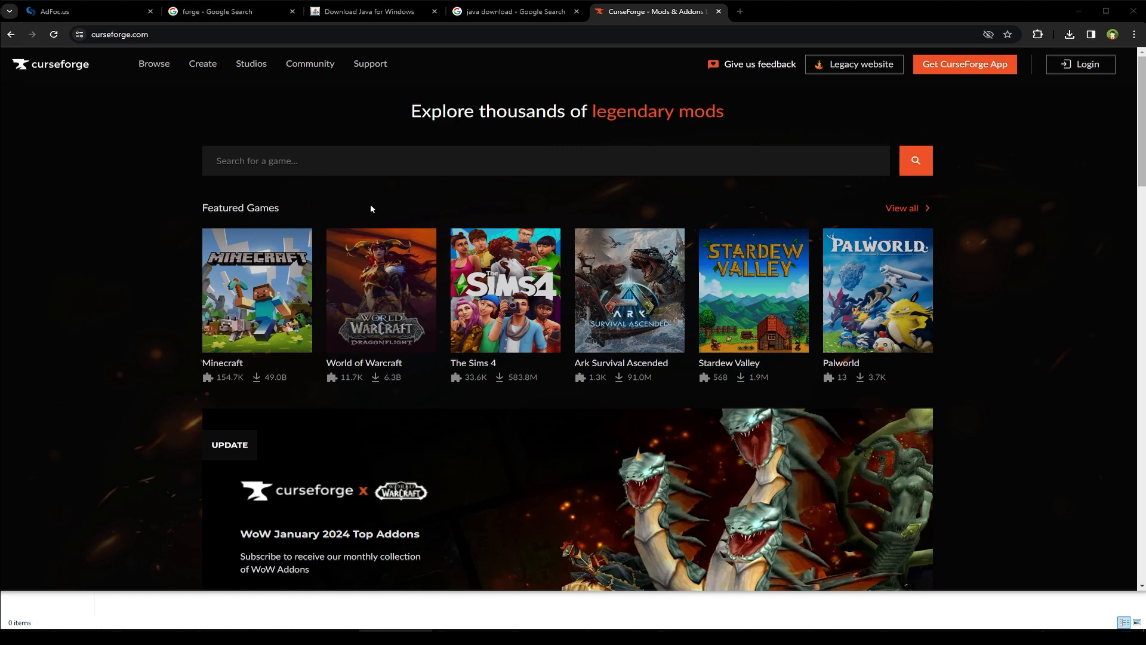
mouse_move(143, 49)
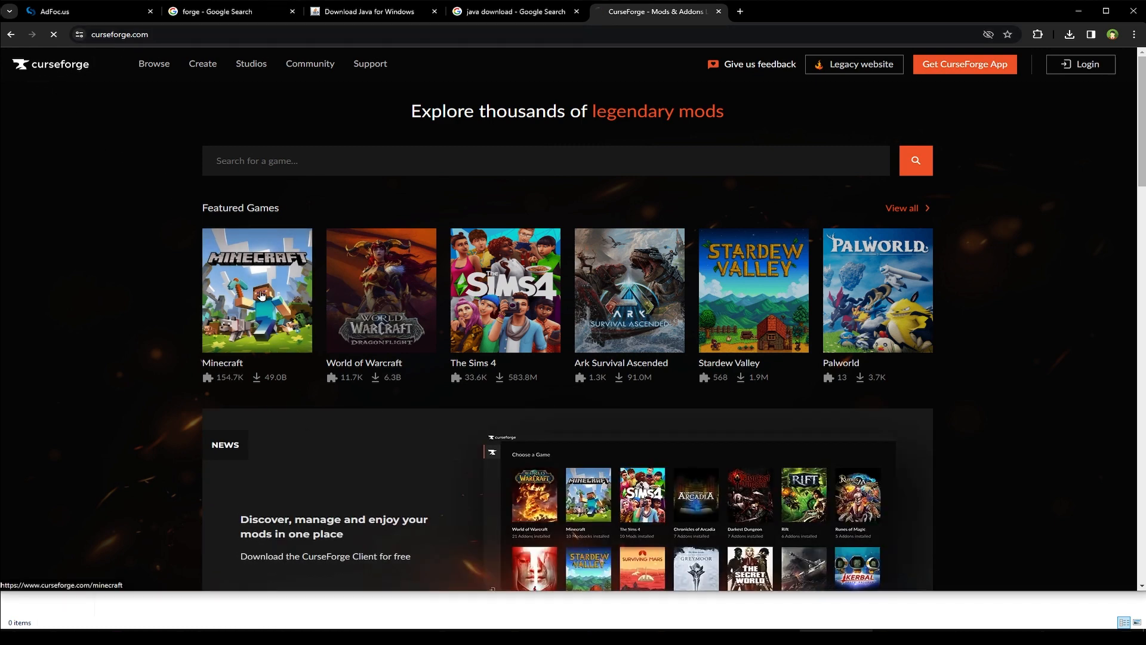
Open CurseForge's Minecraft mods, sort by Total Downloads, and search 'storage'
left_click(256, 290)
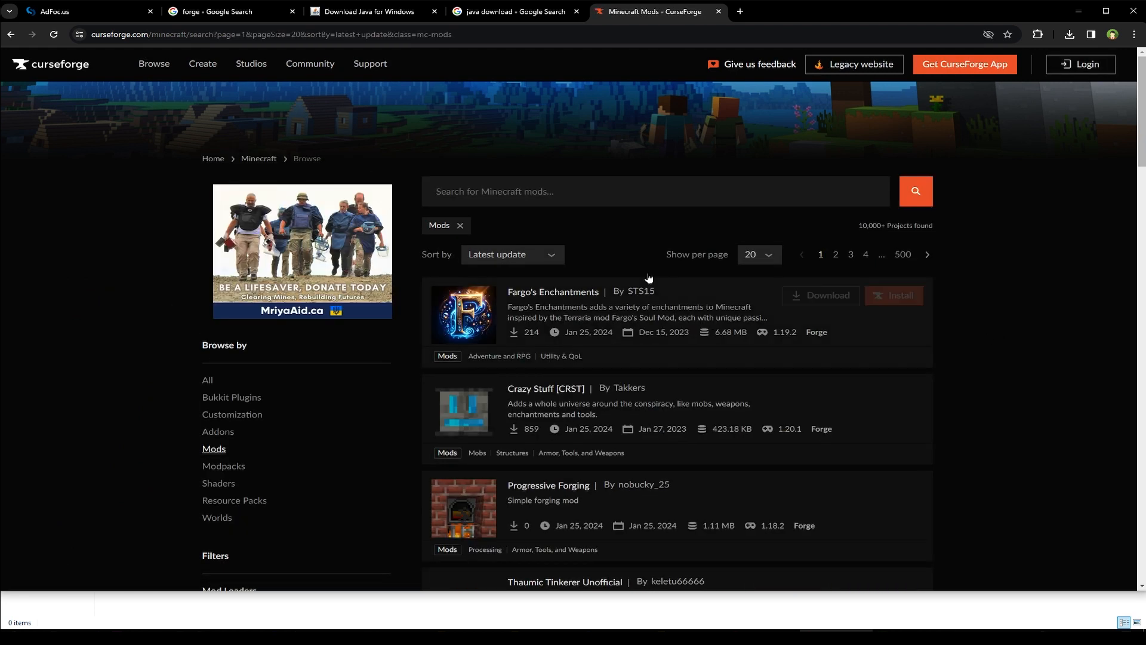
left_click(651, 191)
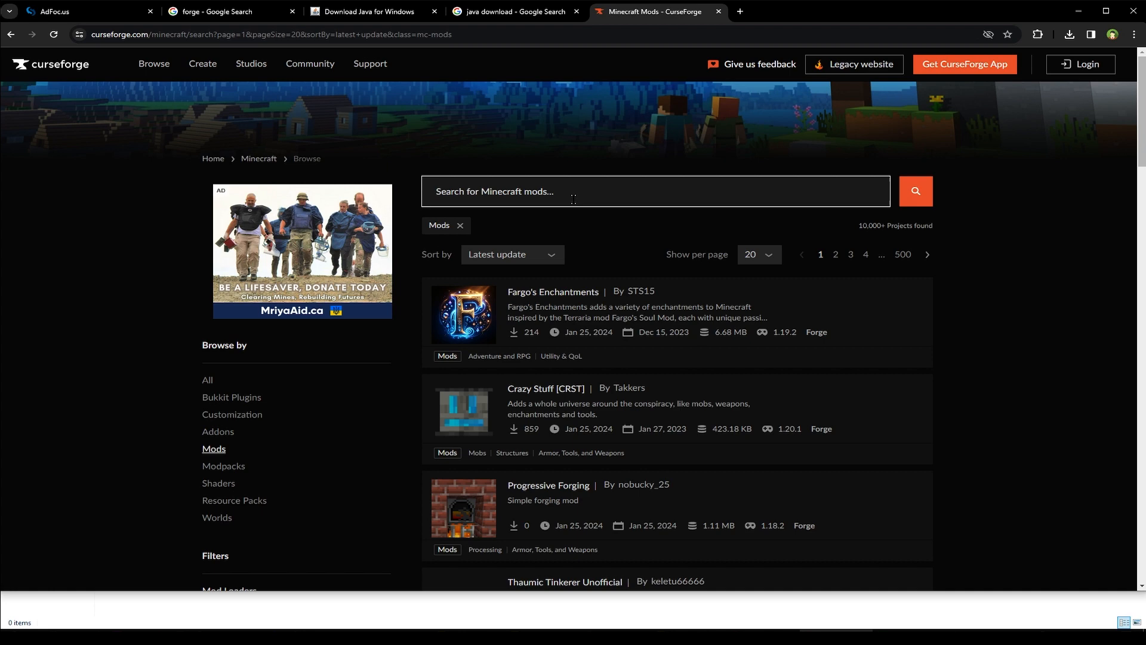
left_click(512, 254)
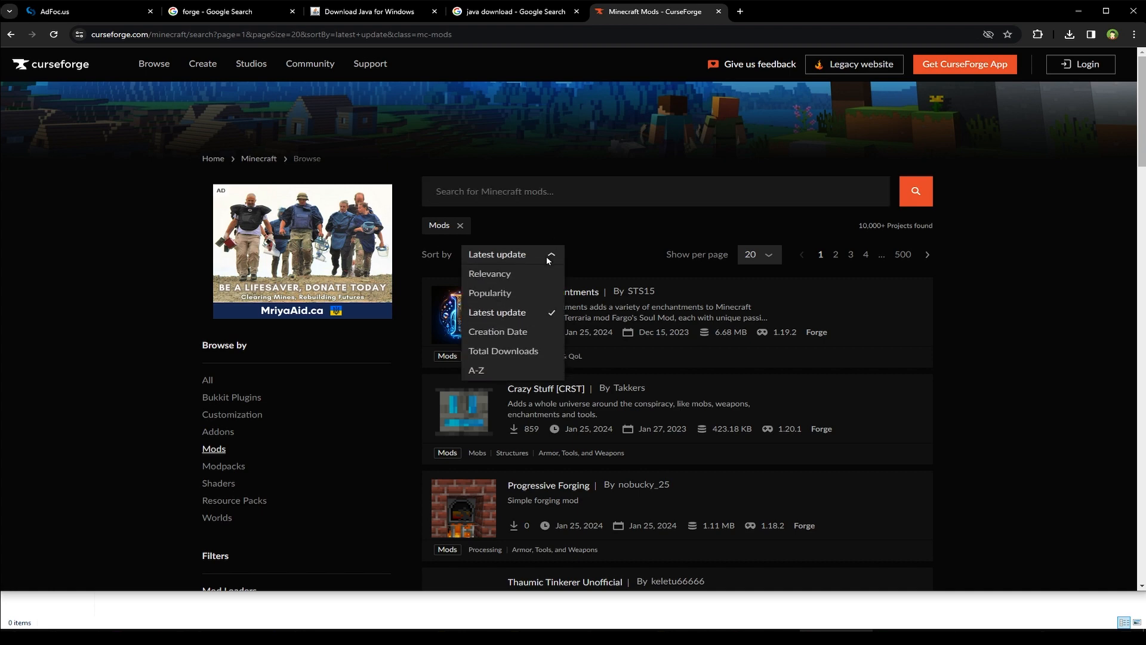
left_click(503, 353)
type("storage")
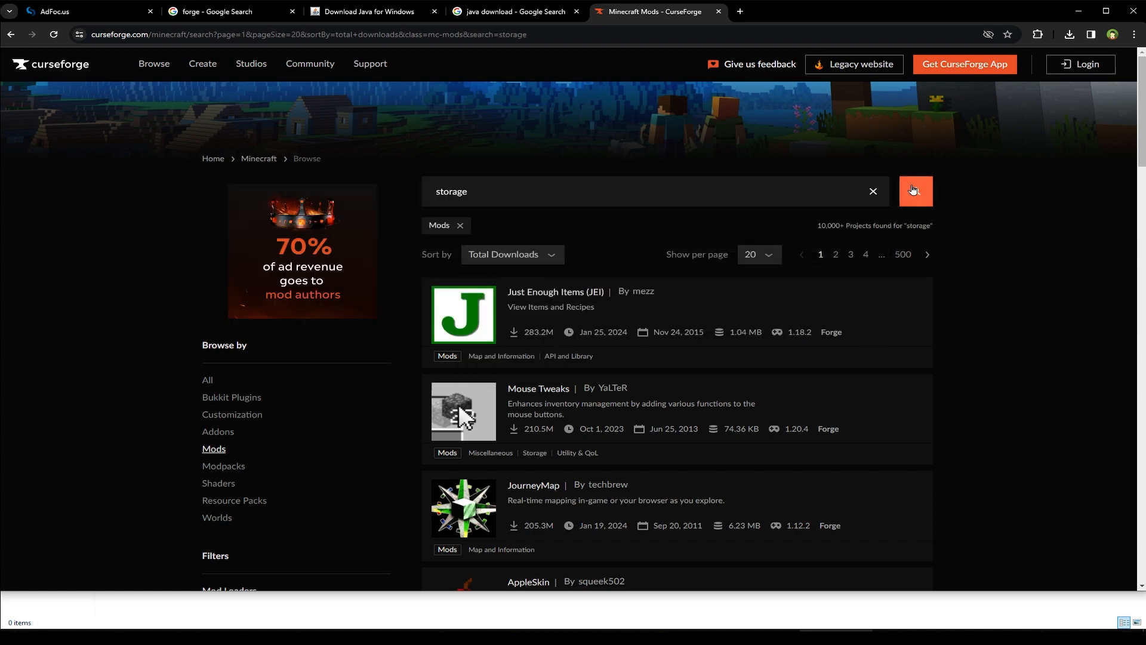
left_click(914, 191)
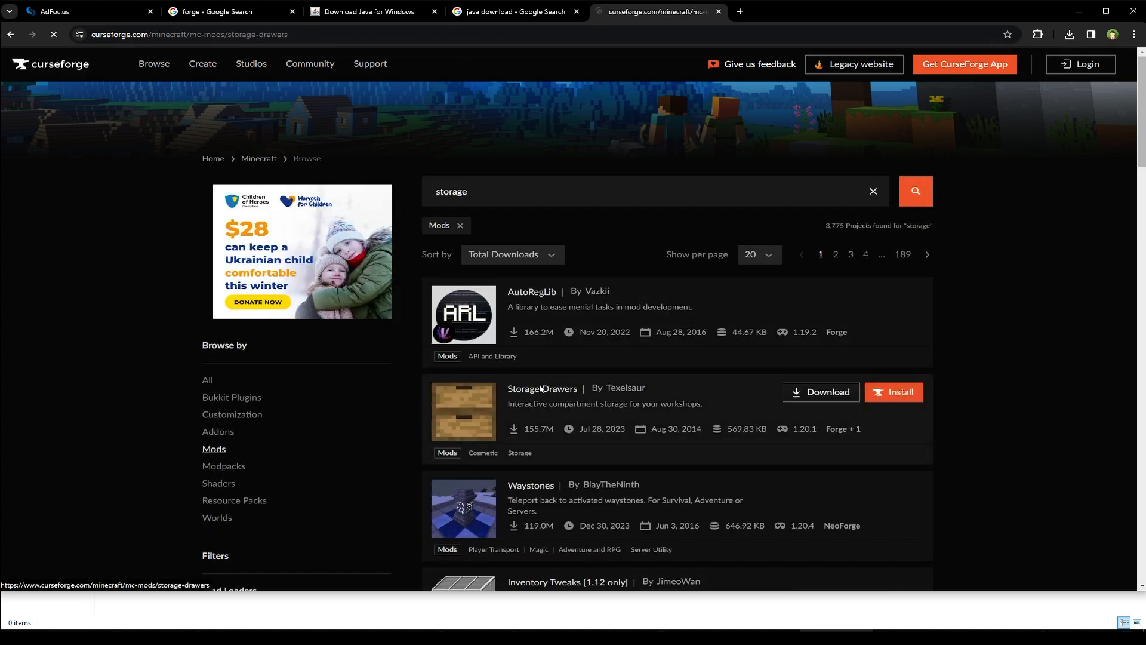
Download the newest Storage Drawers 1.20.1 file (StorageDrawers-1.20.1-12.0.2.jar) from its Files list
left_click(543, 388)
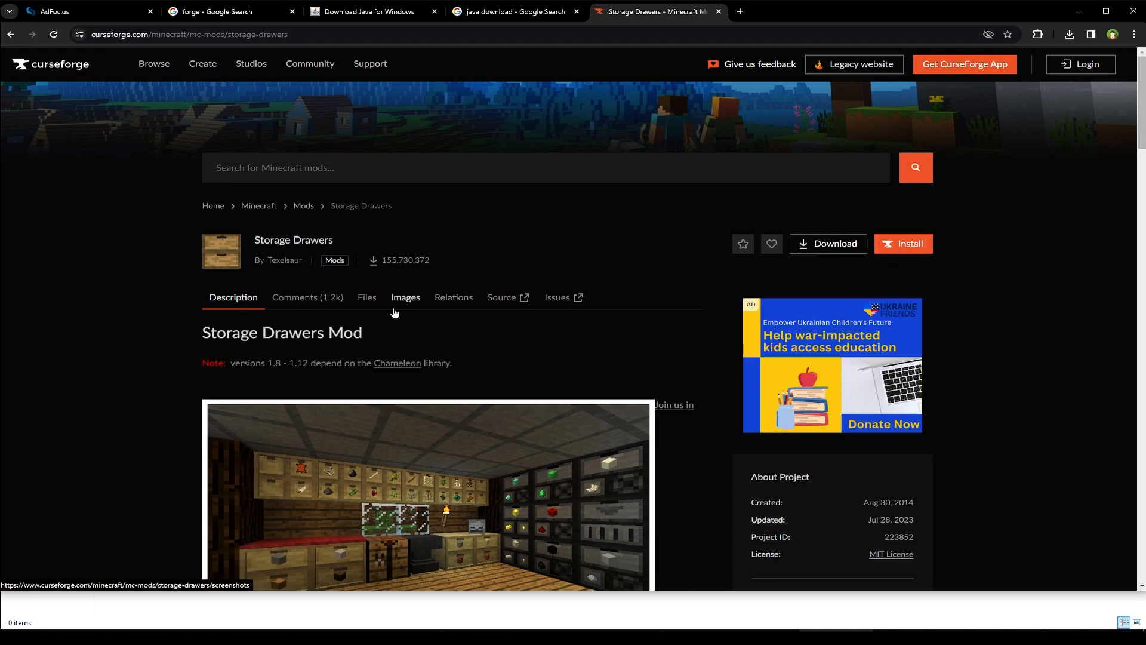
left_click(366, 299)
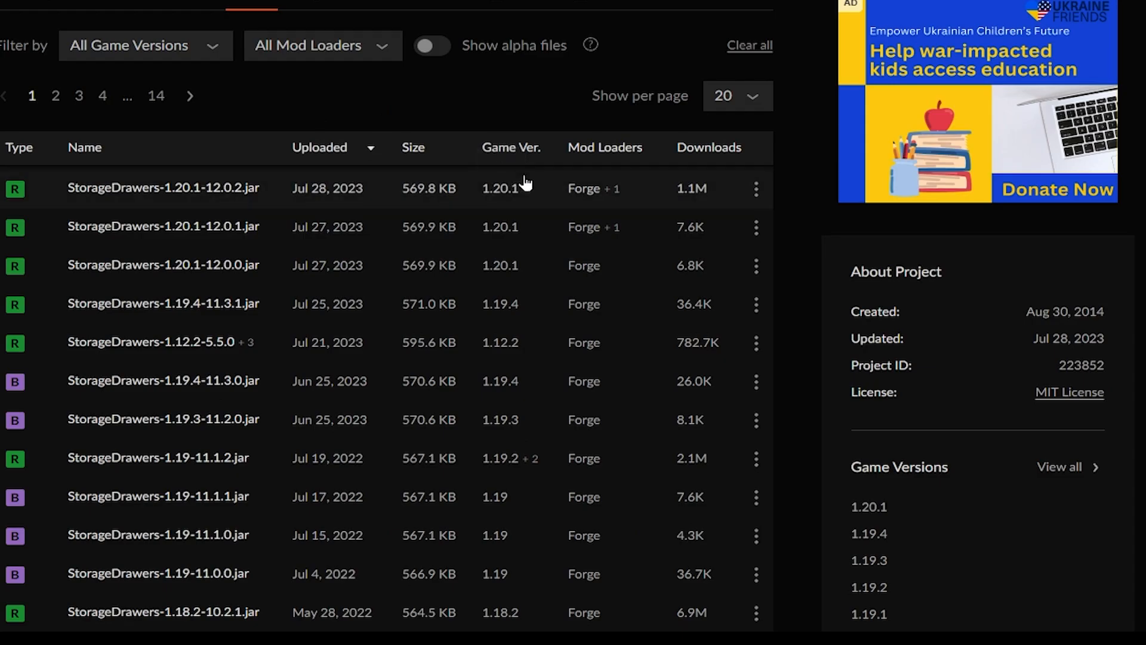
mouse_move(526, 207)
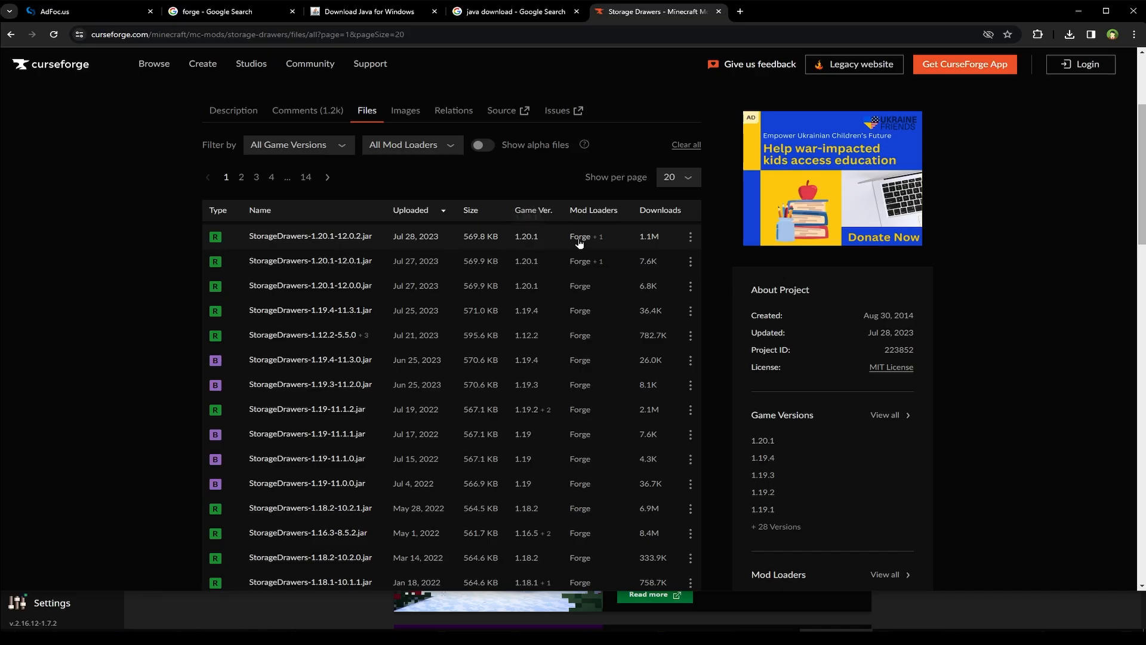
left_click(690, 236)
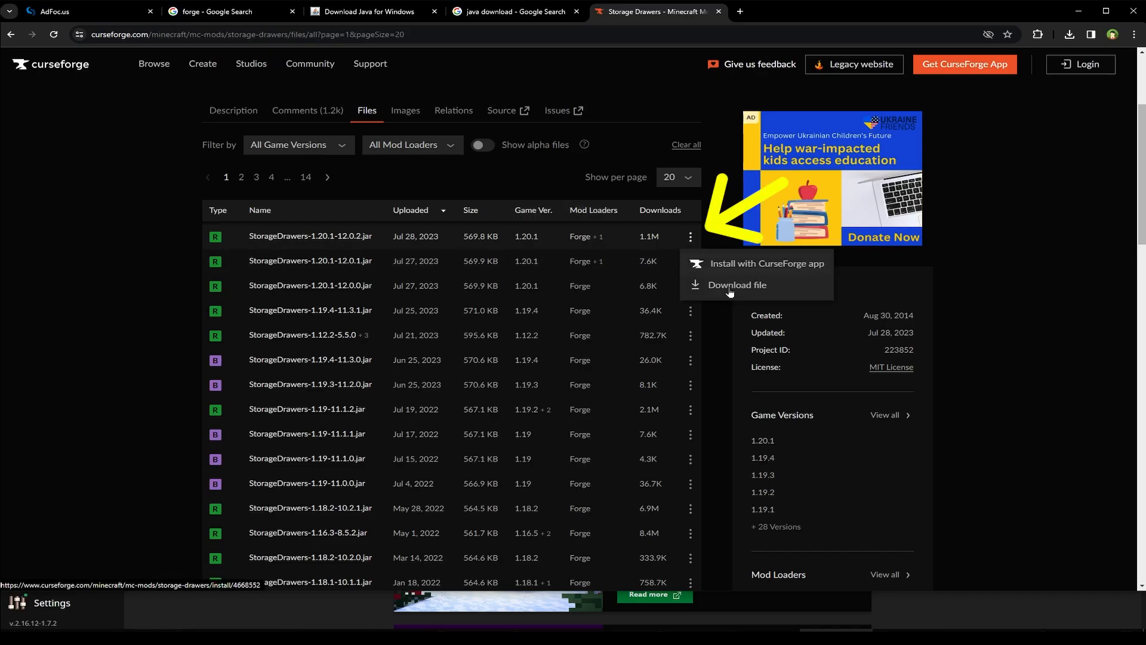
left_click(737, 284)
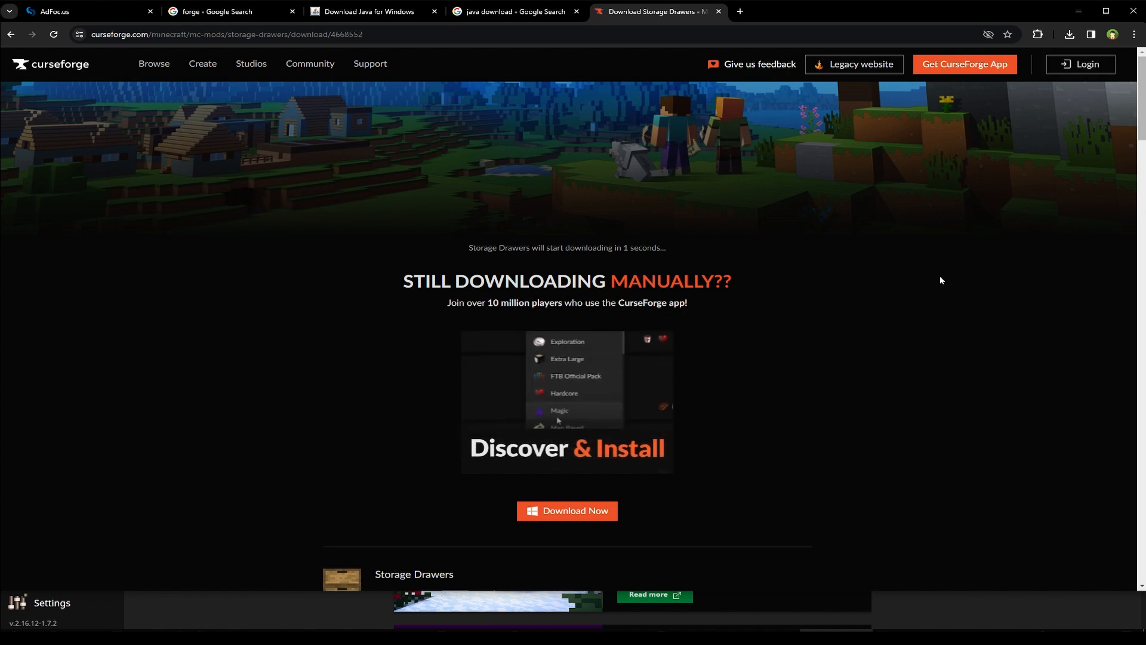
Paste the 569 KB Storage Drawers jar into the empty mods folder
left_click(1069, 35)
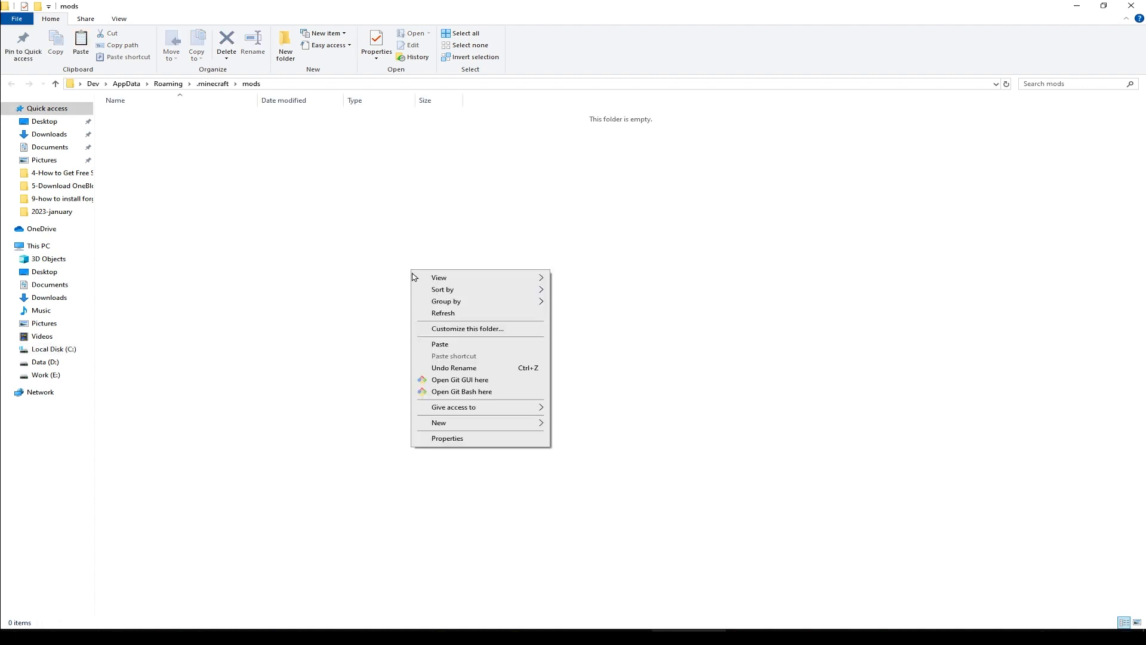
left_click(439, 344)
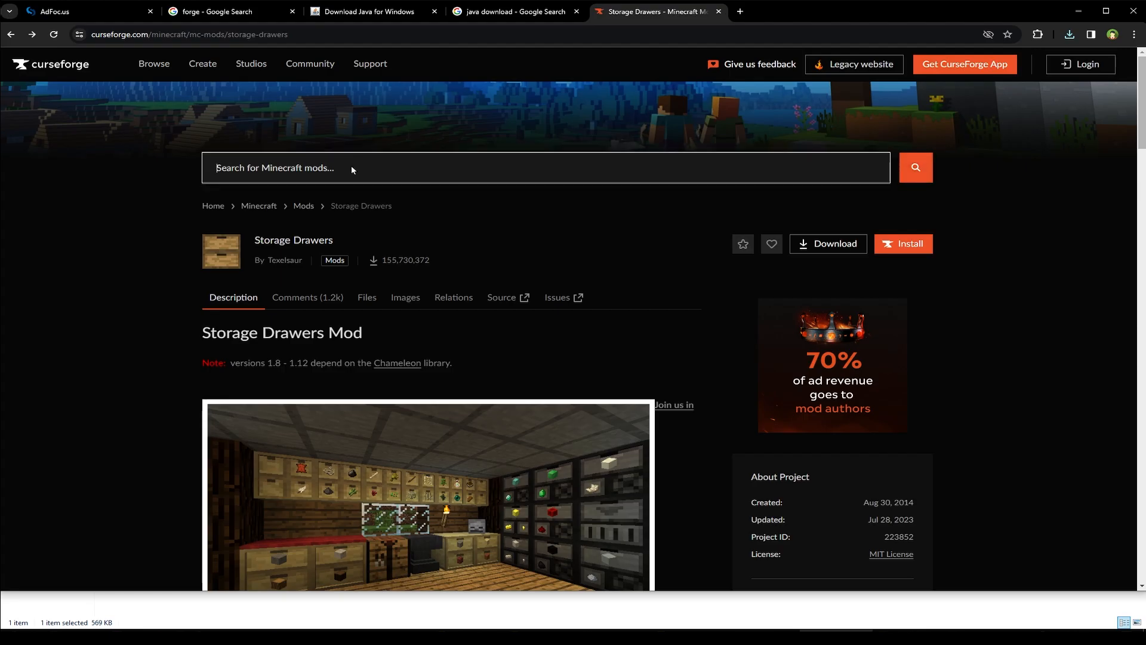
Search CurseForge for 'sit' and download the Sit mod's 1.20.1 jar
type("sit")
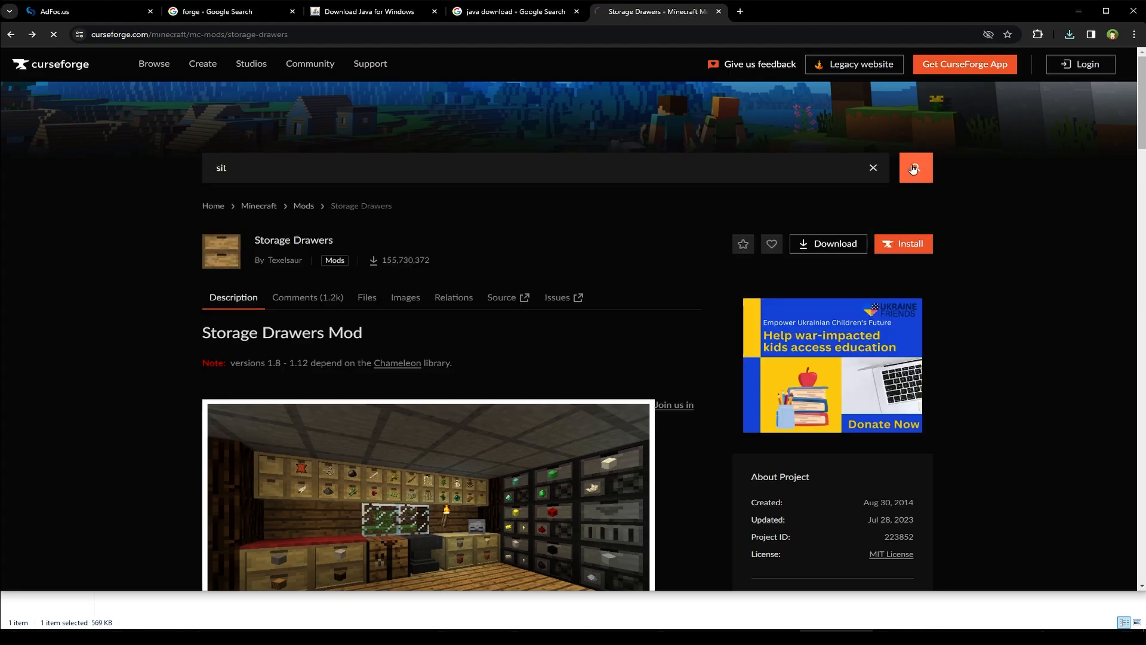
left_click(915, 167)
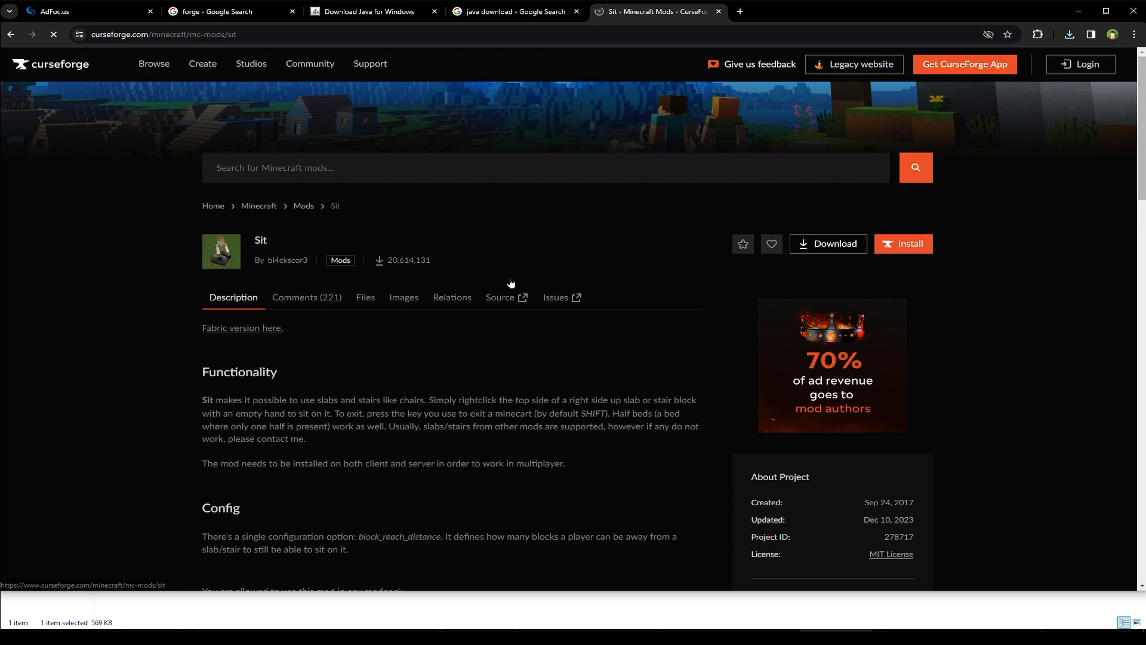
left_click(365, 297)
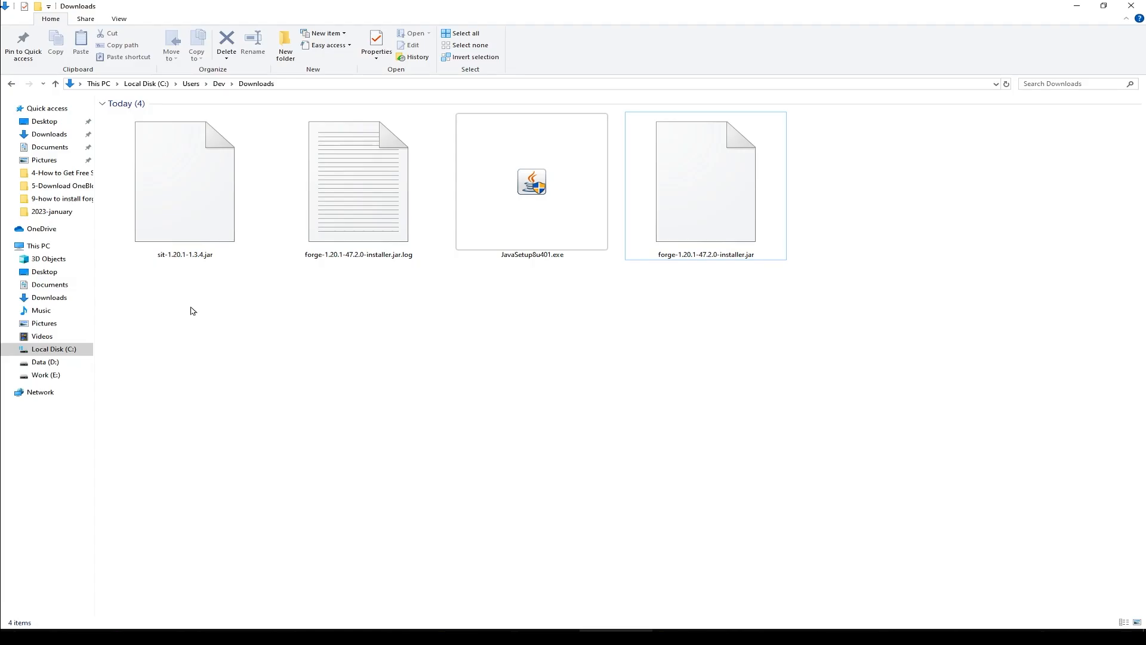
Move sit-1.20.1-1.3.4.jar from Downloads into the mods folder
left_click(185, 180)
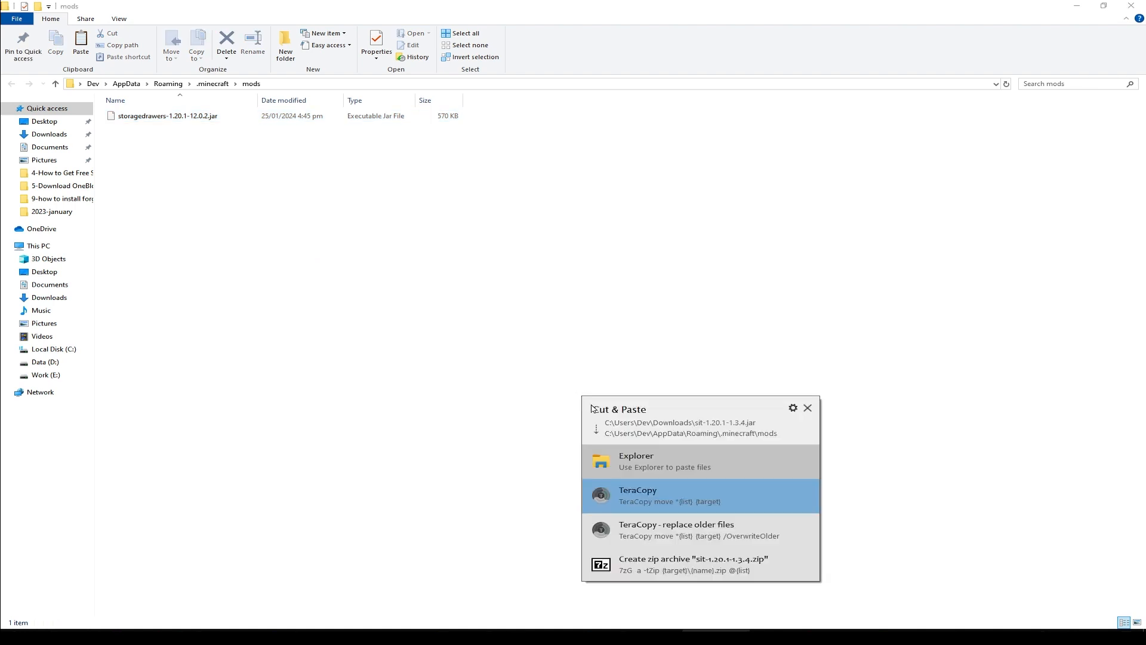
left_click(635, 460)
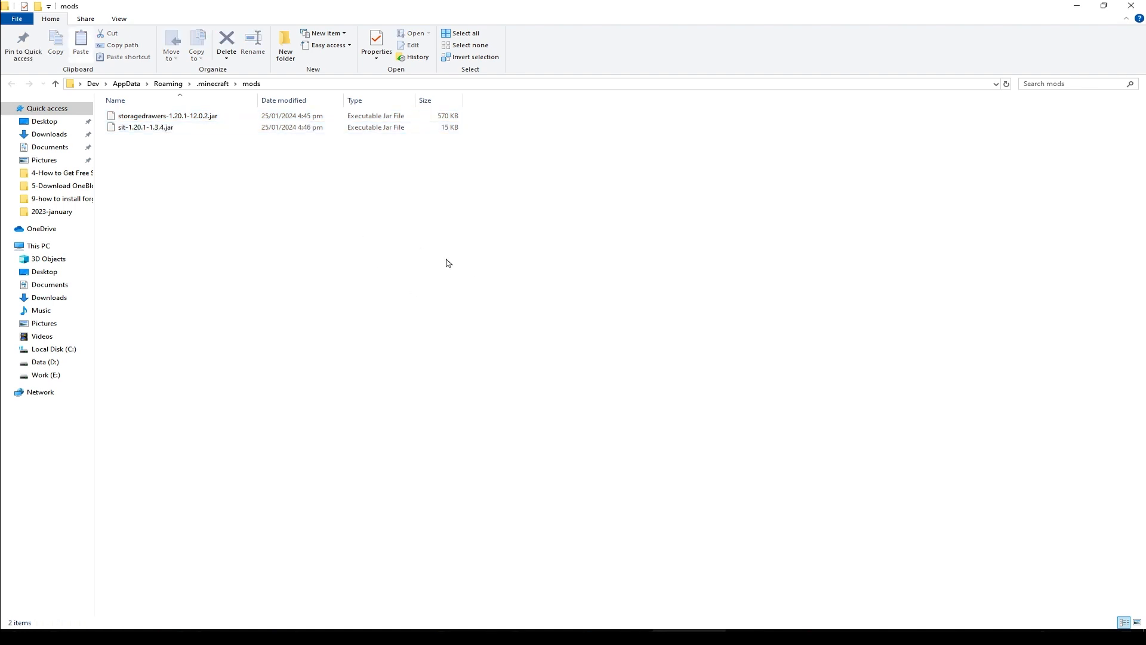
mouse_move(945, 629)
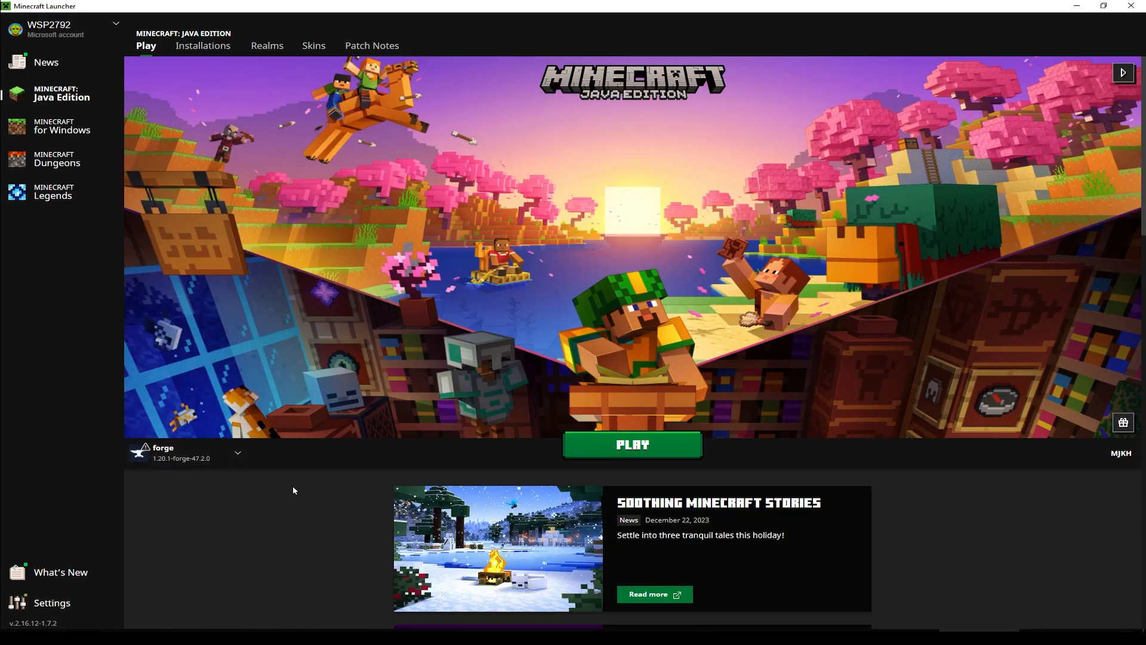
Launch Minecraft with the Forge 1.20.1 profile
left_click(631, 444)
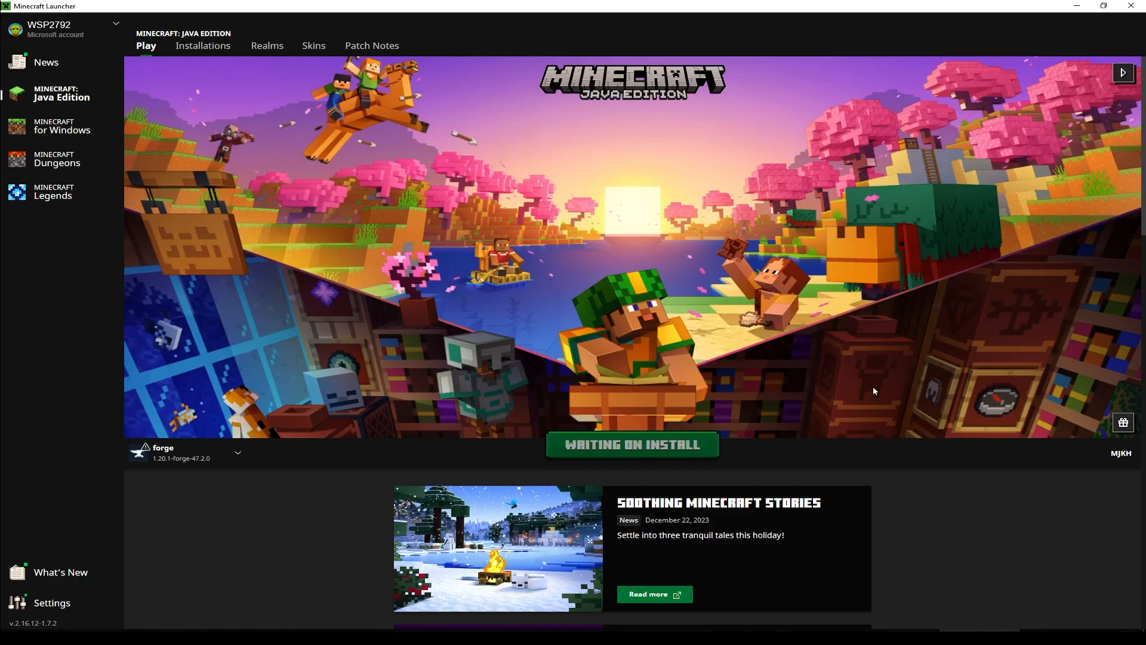
left_click(631, 443)
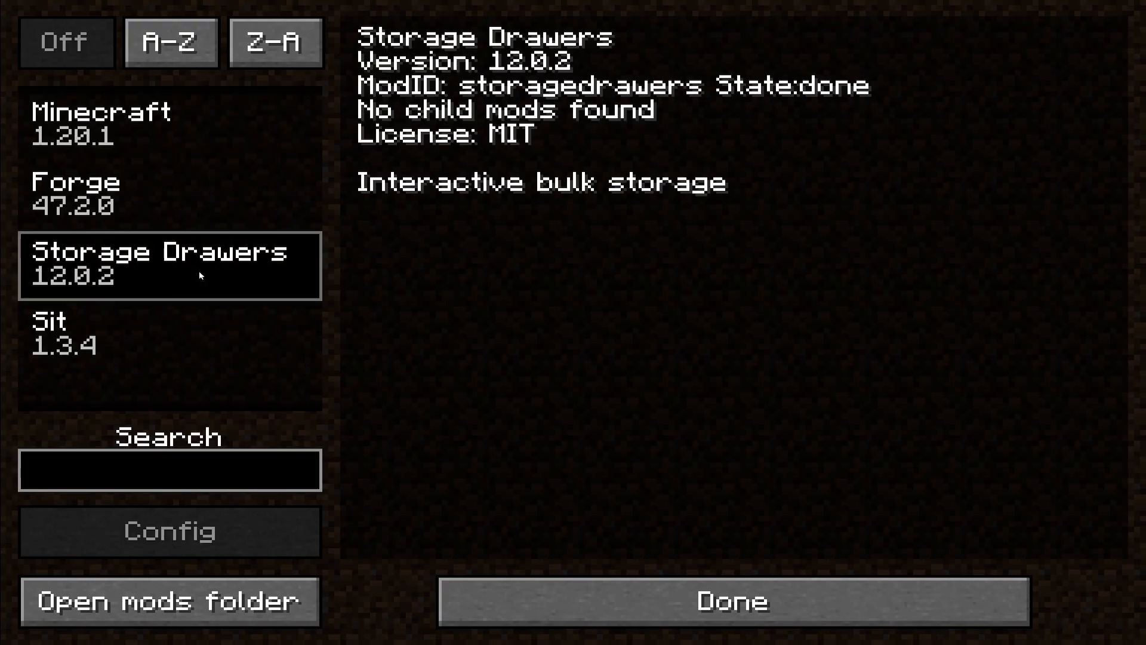
mouse_move(138, 272)
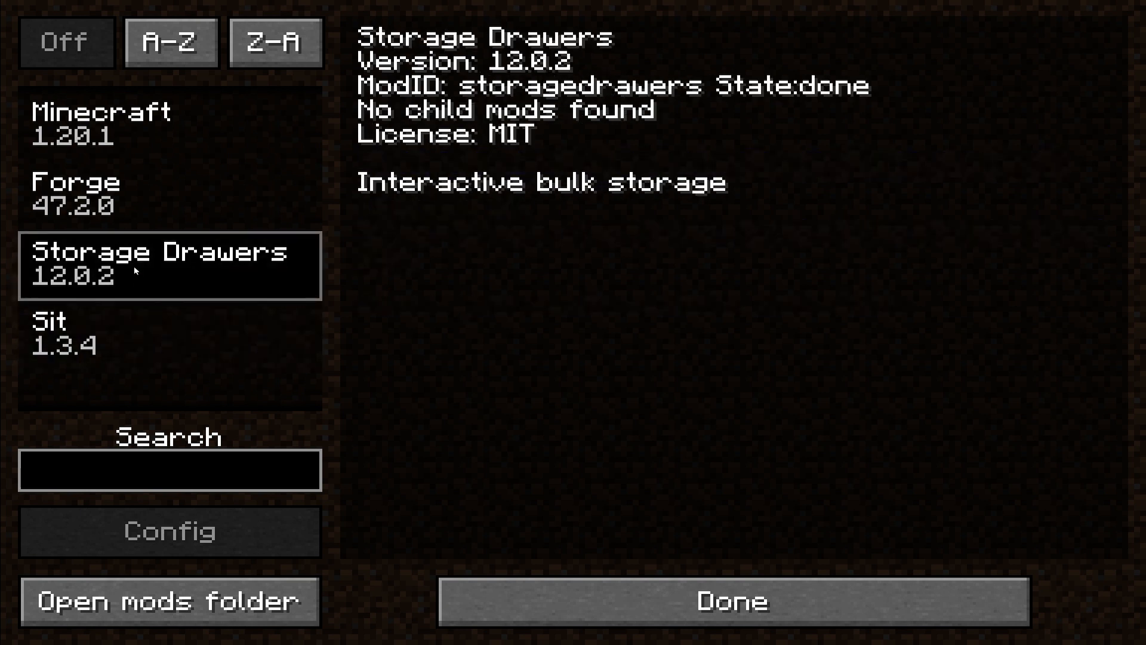
Close the mods list showing Storage Drawers and Sit, then begin a new singleplayer world
left_click(731, 601)
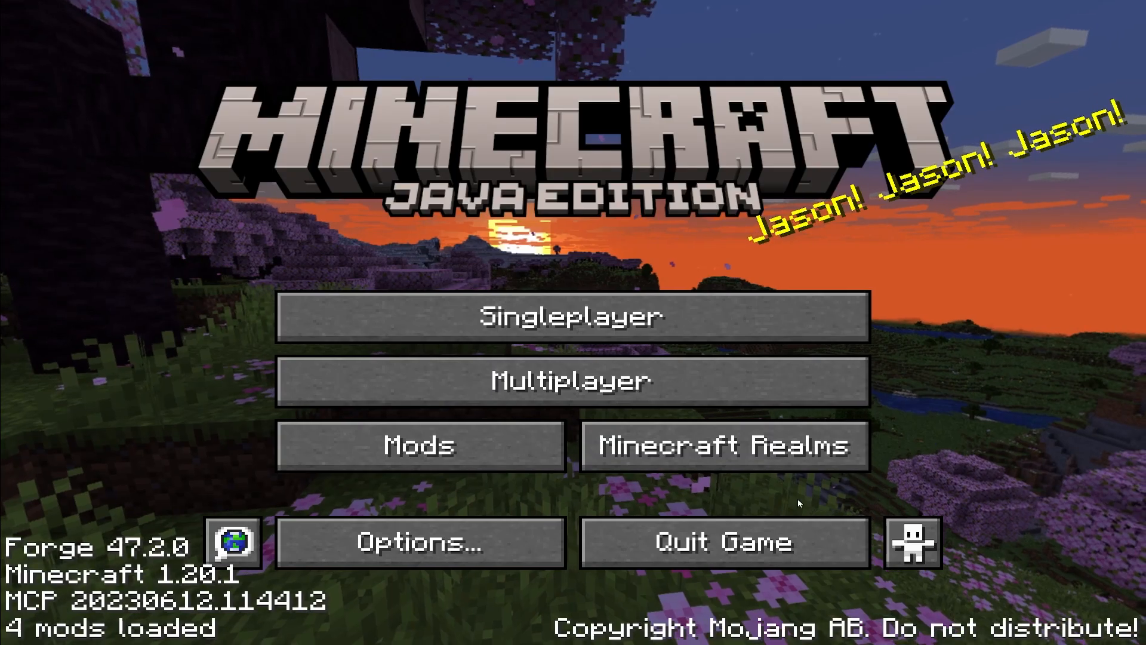
left_click(572, 316)
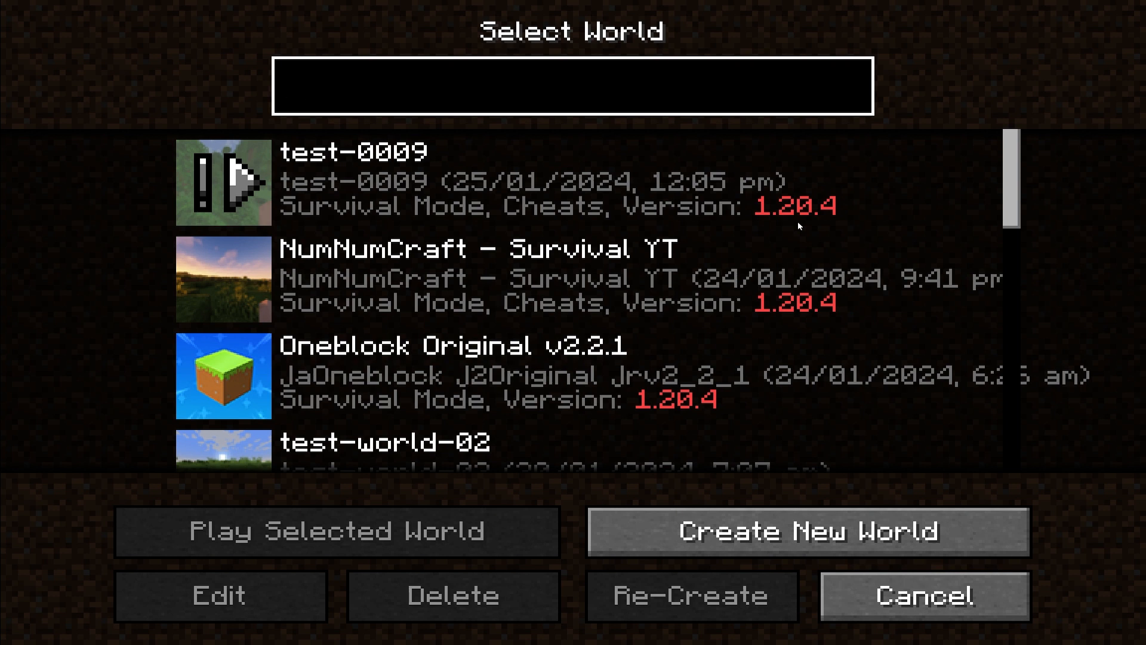
left_click(572, 85)
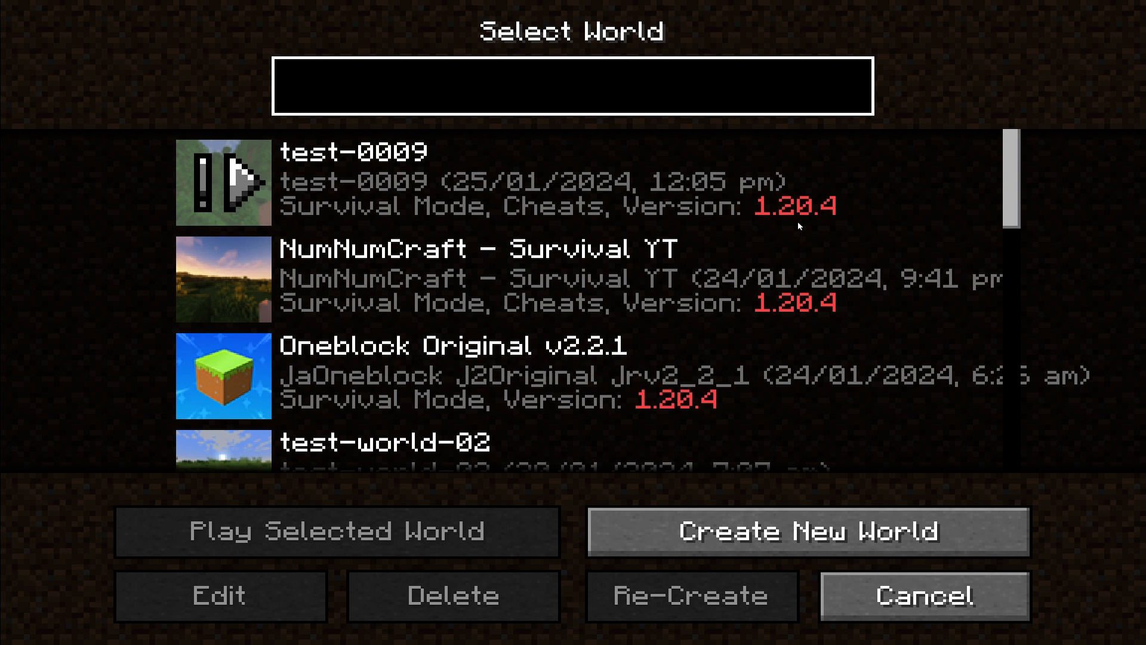
left_click(809, 531)
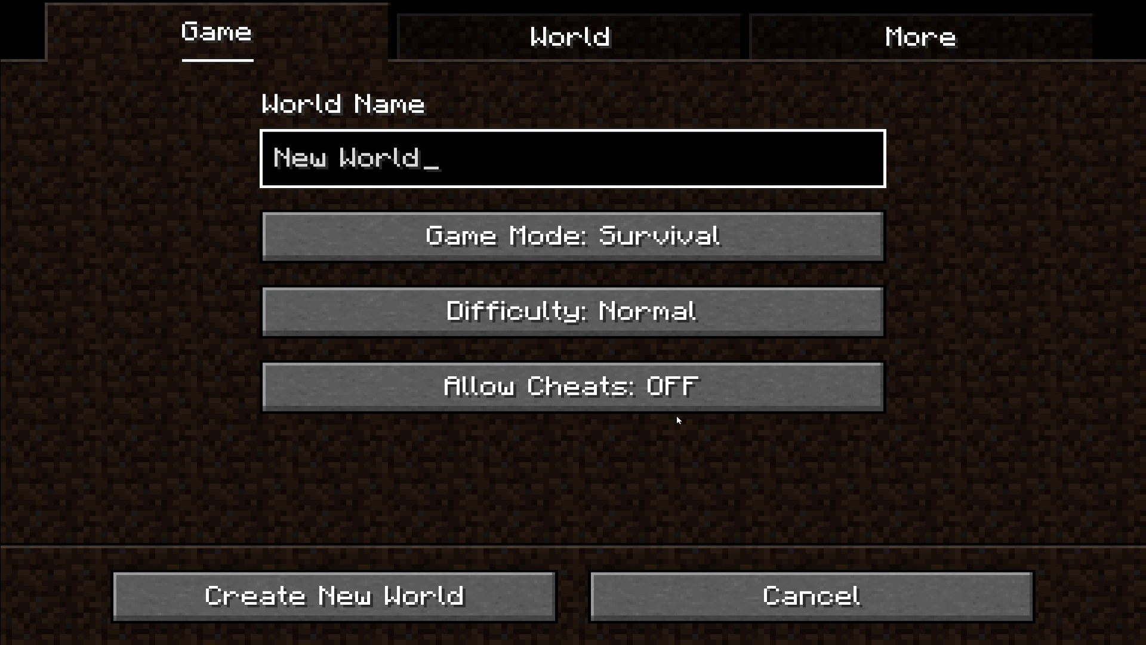
Name the world 'Forge 1.201' and create it
type("Forge 1.201")
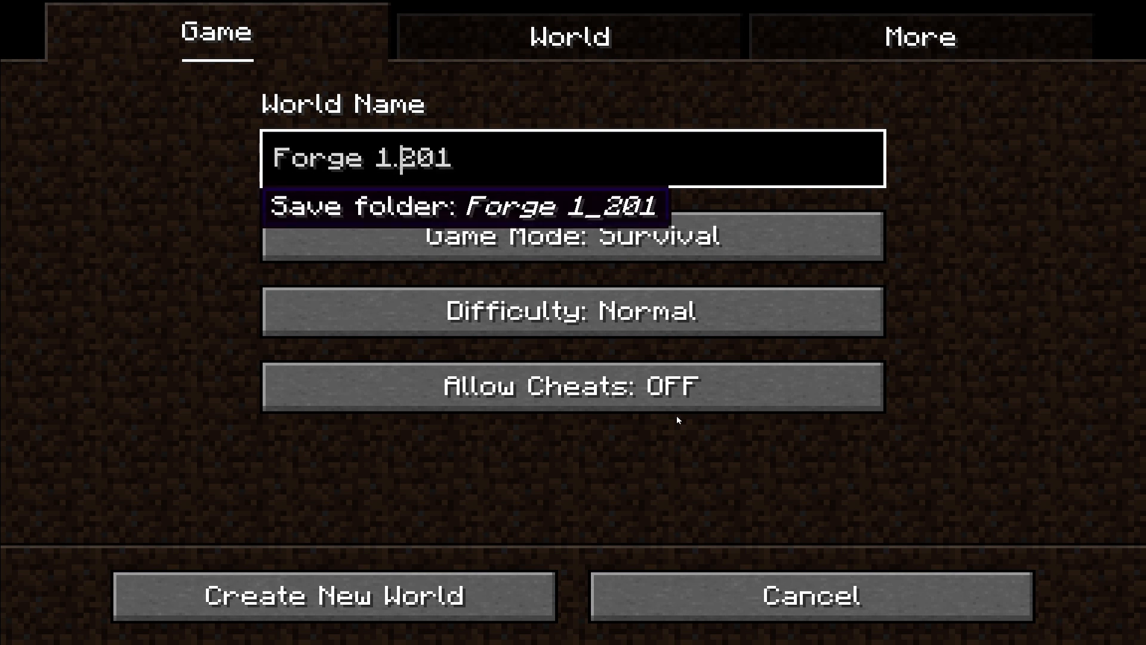
left_click(334, 596)
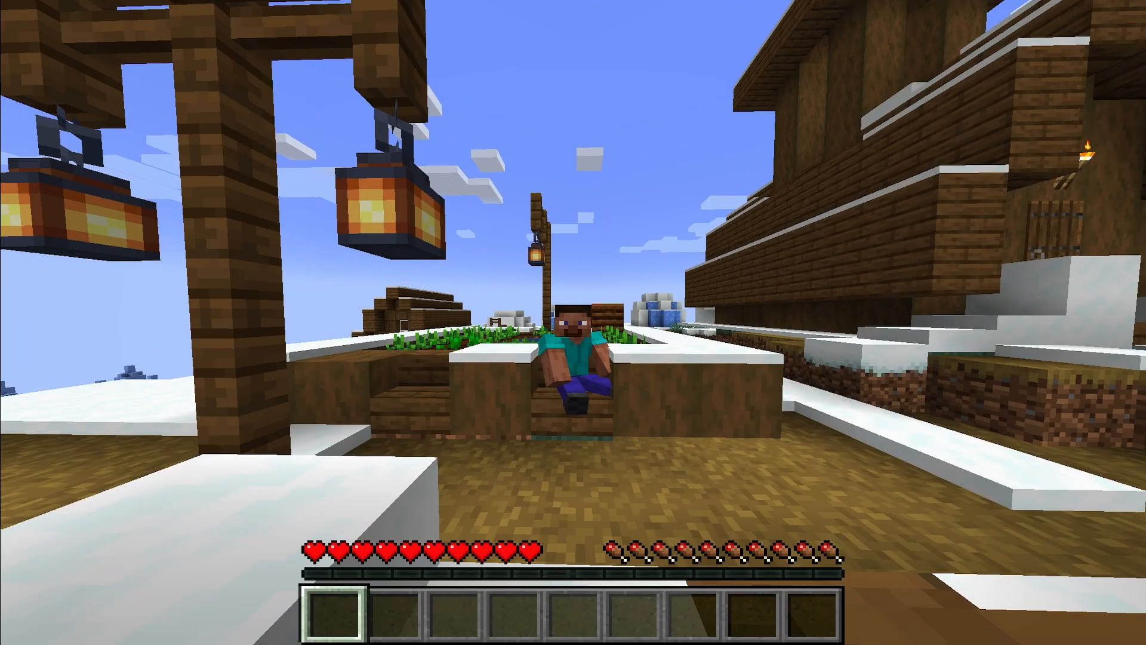
Search the creative inventory for 'draw' to list the Storage Drawers blocks
key("e")
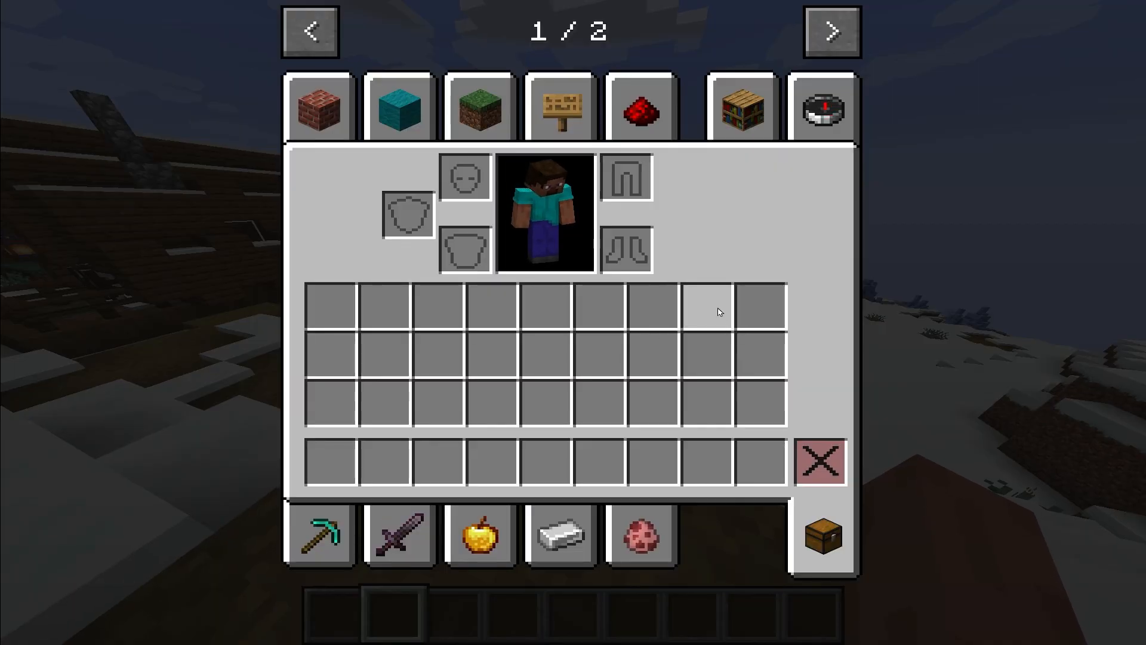
left_click(823, 107)
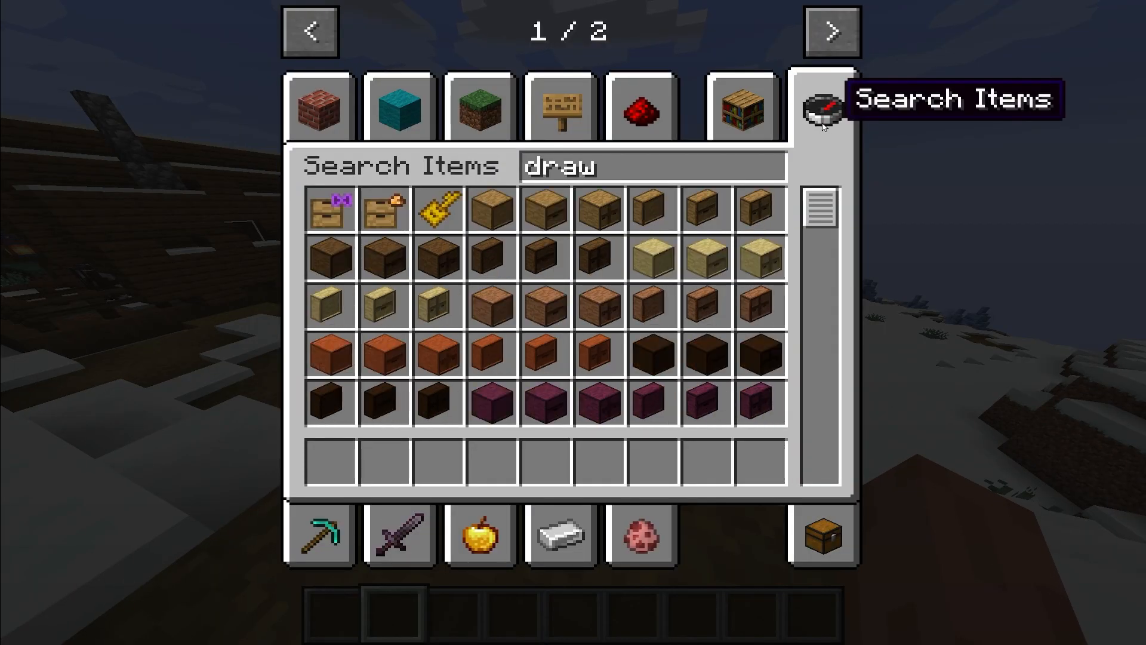